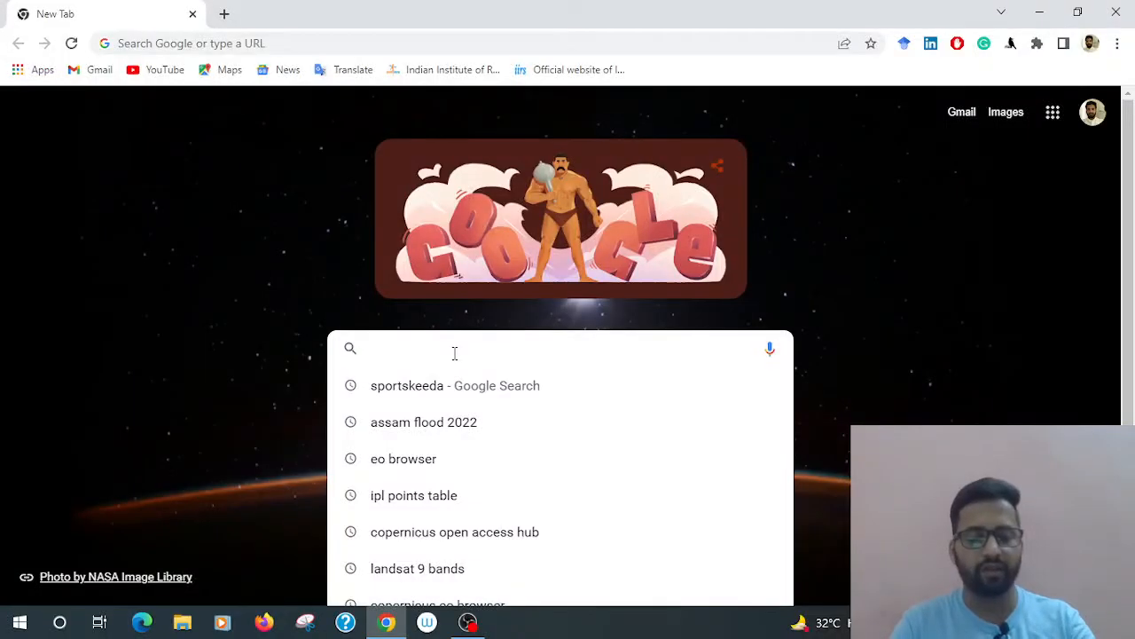
- Search Google for 'sentinel eo browser' and load the results page
text(sntinel)
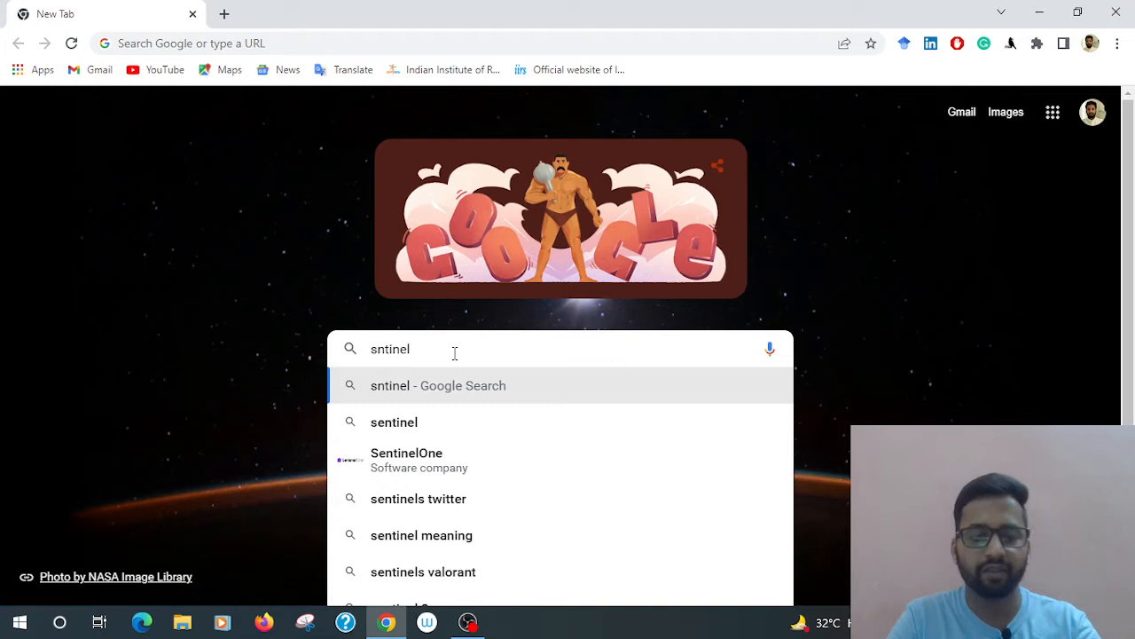
text(eo)
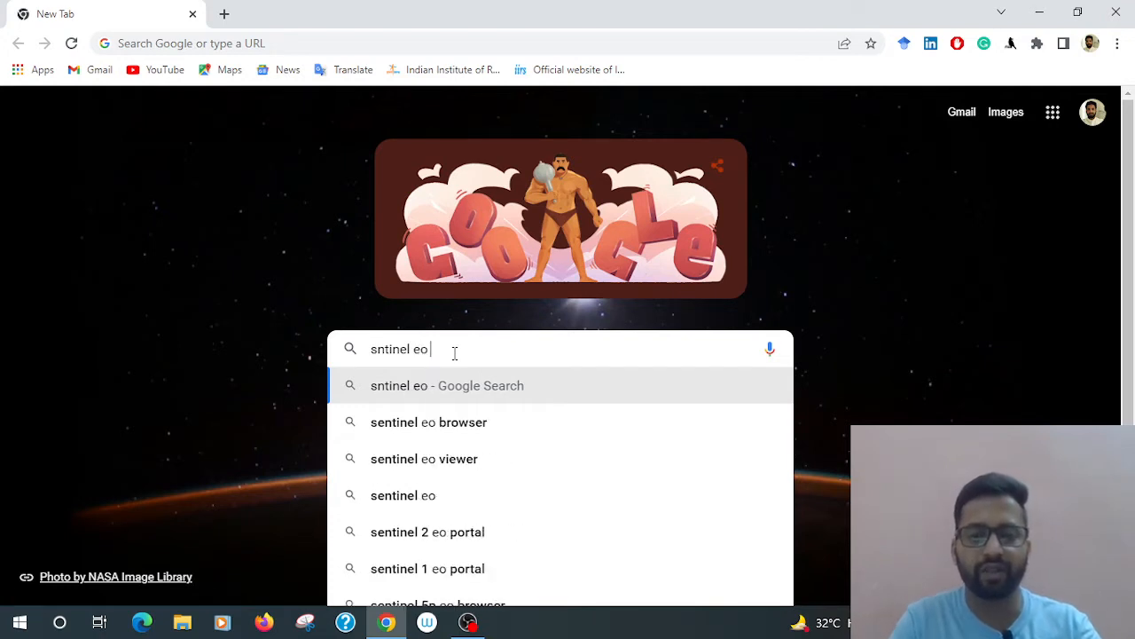
mouse_move(486, 422)
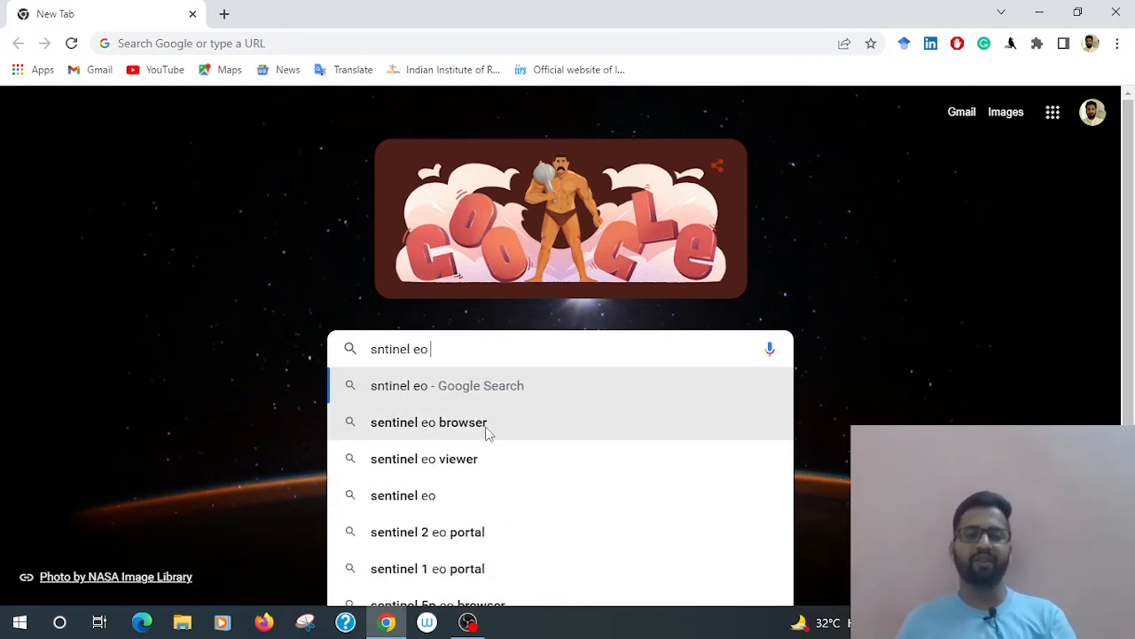
click(429, 422)
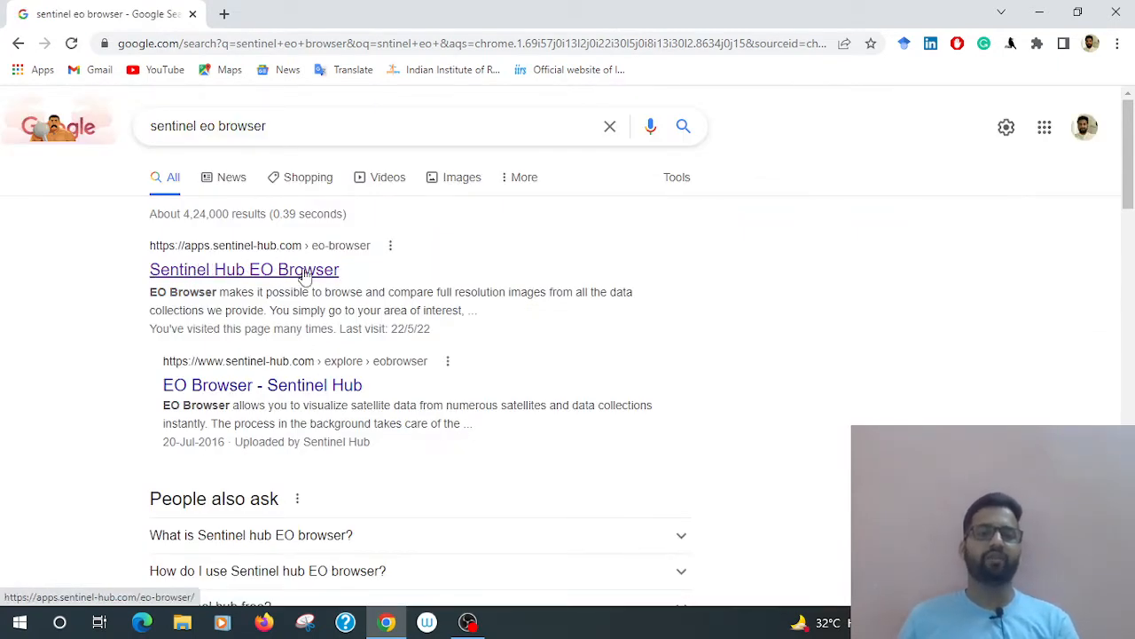
- Open the Sentinel Hub EO Browser site from the search results
click(244, 270)
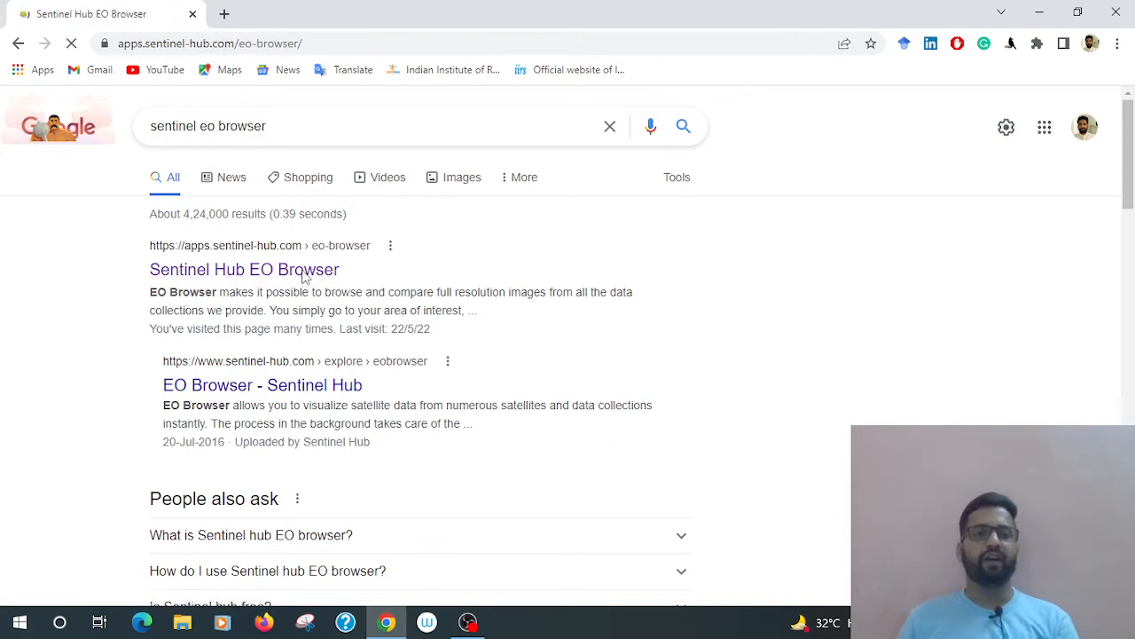
click(244, 270)
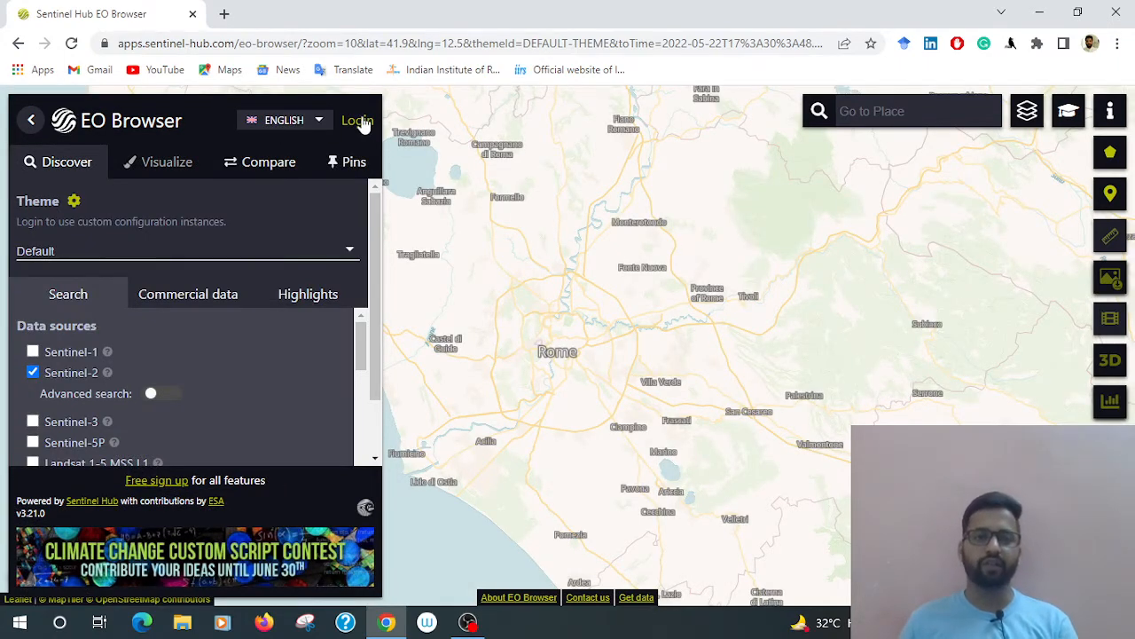
- Sign in to Sentinel Hub with the saved e-mail address and password
click(357, 121)
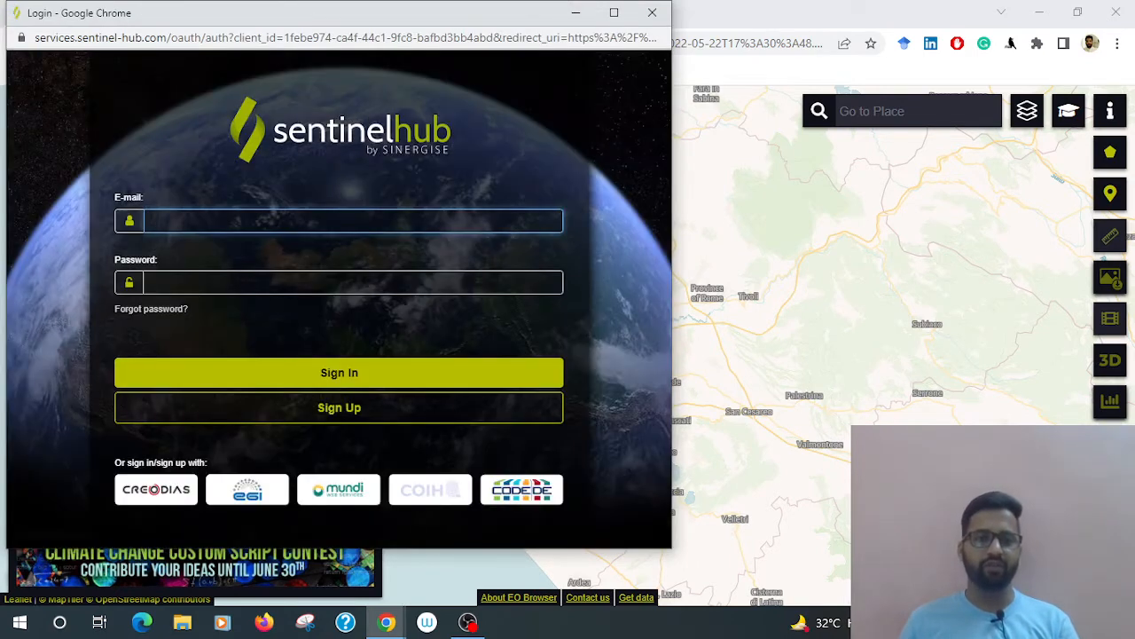
click(339, 220)
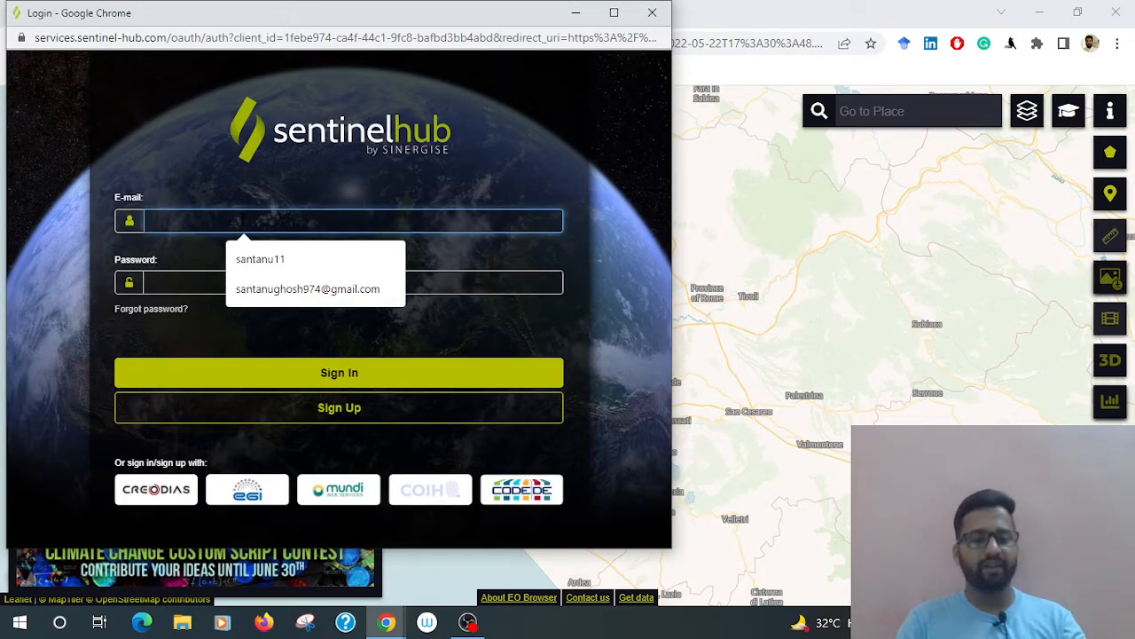
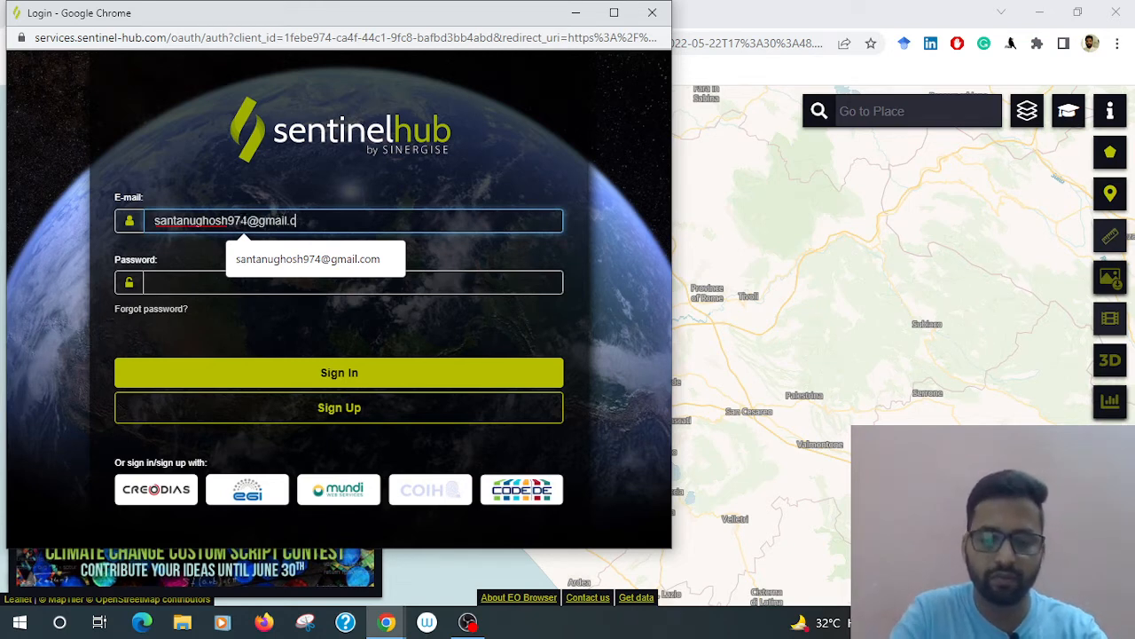
click(309, 259)
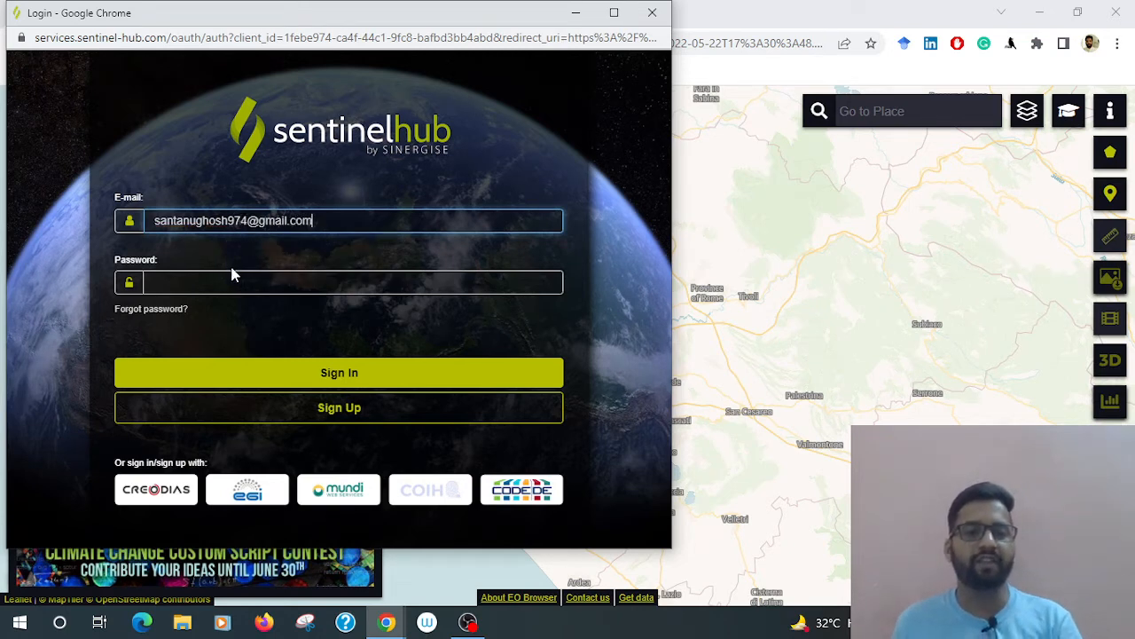
click(338, 282)
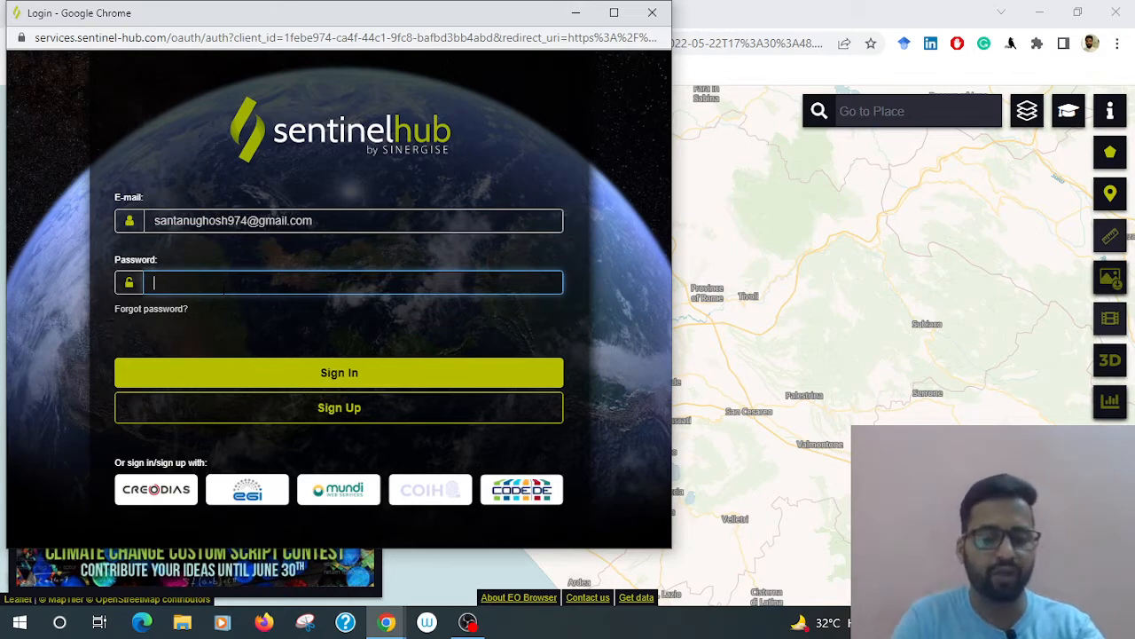
text(password)
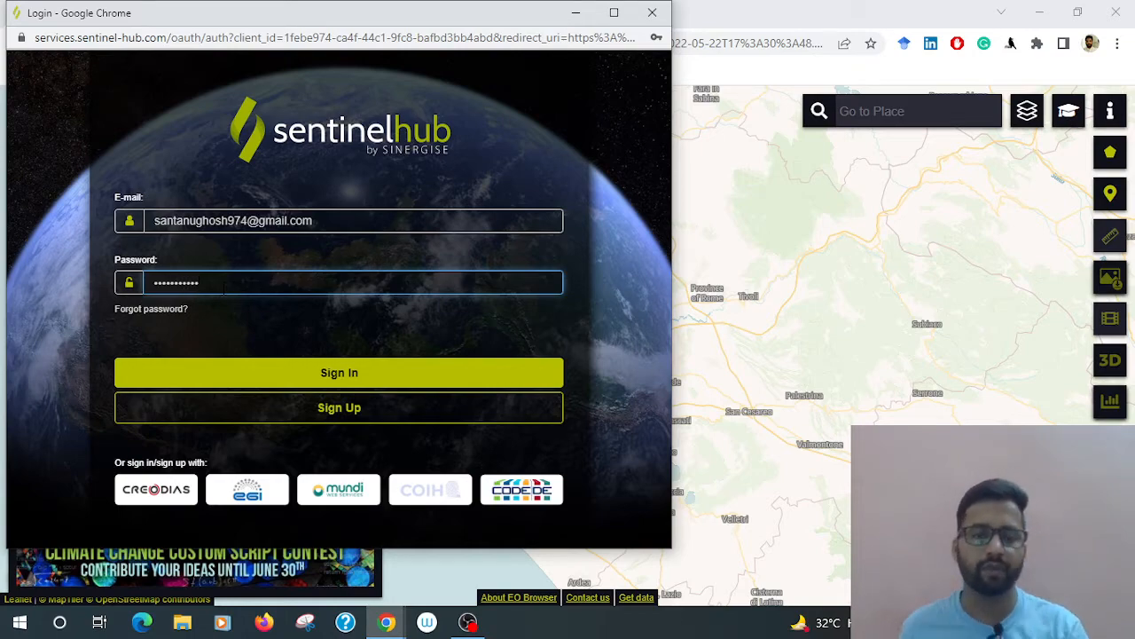
click(339, 373)
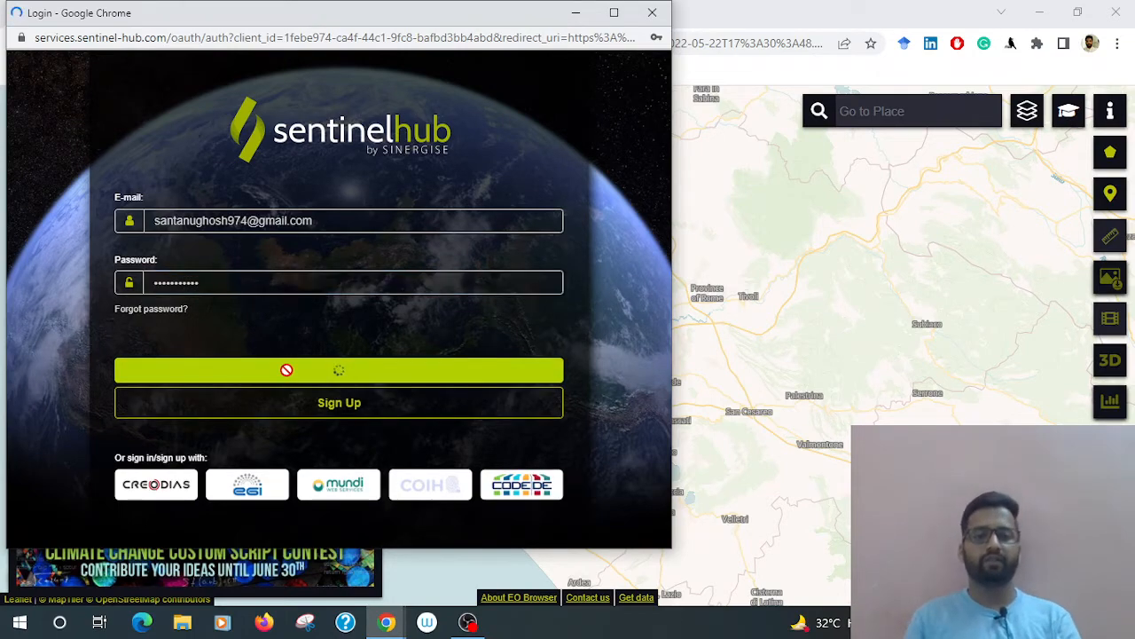
click(339, 371)
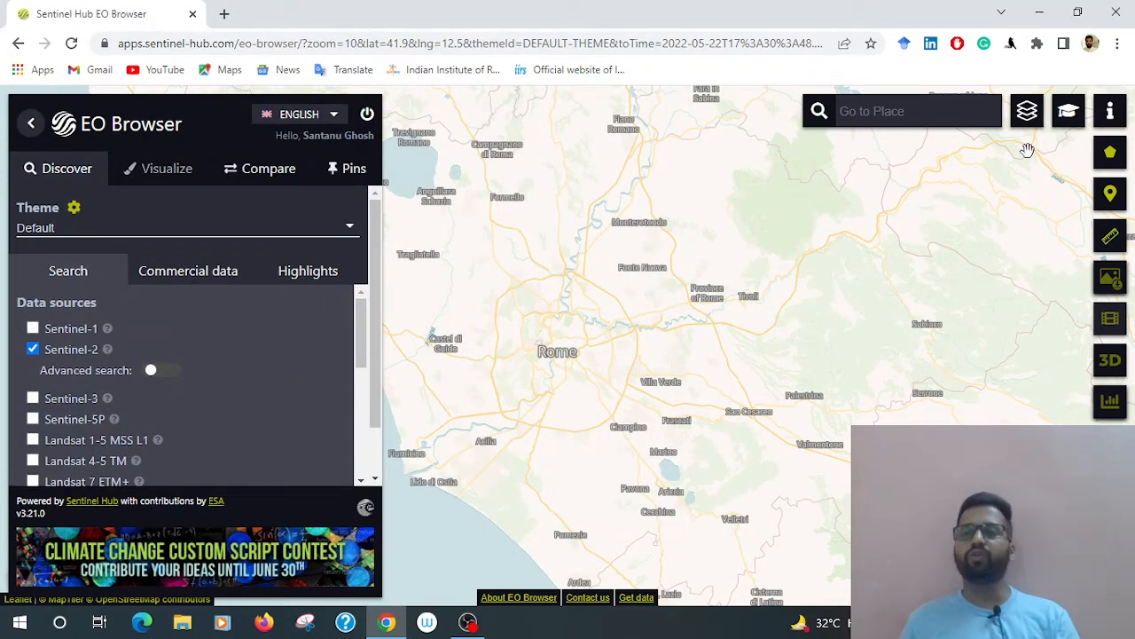
click(1068, 110)
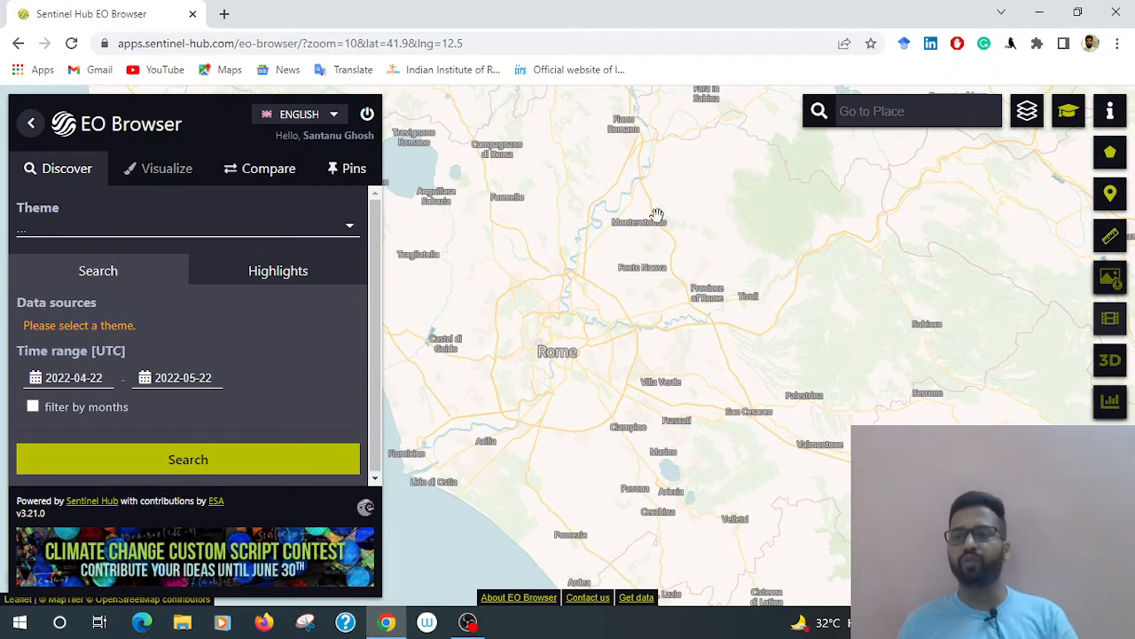
click(1068, 110)
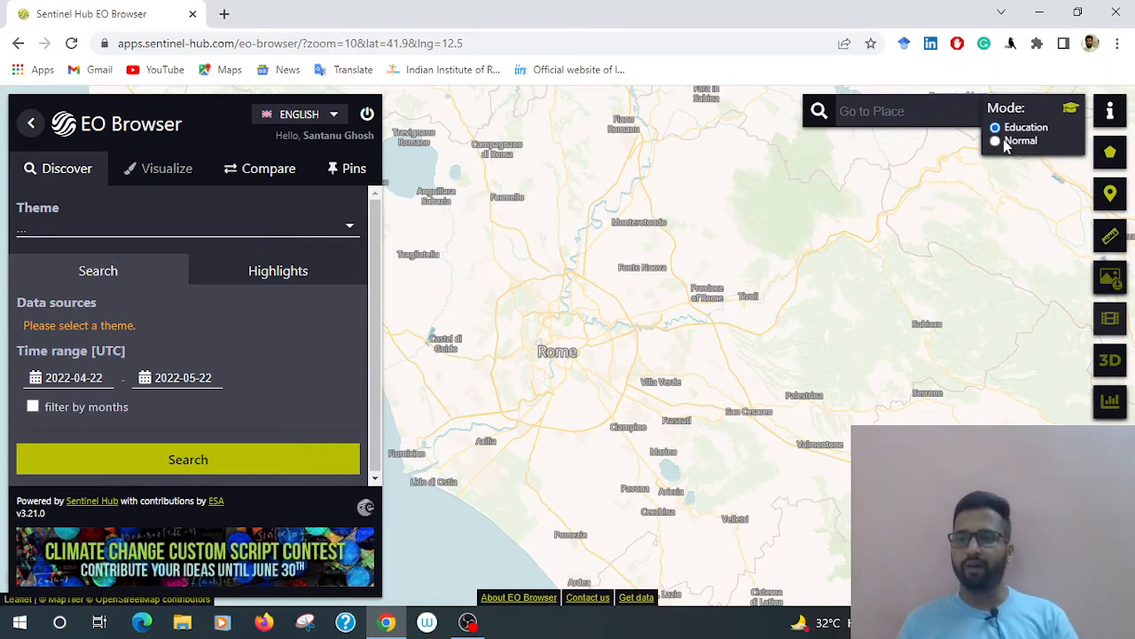
click(995, 142)
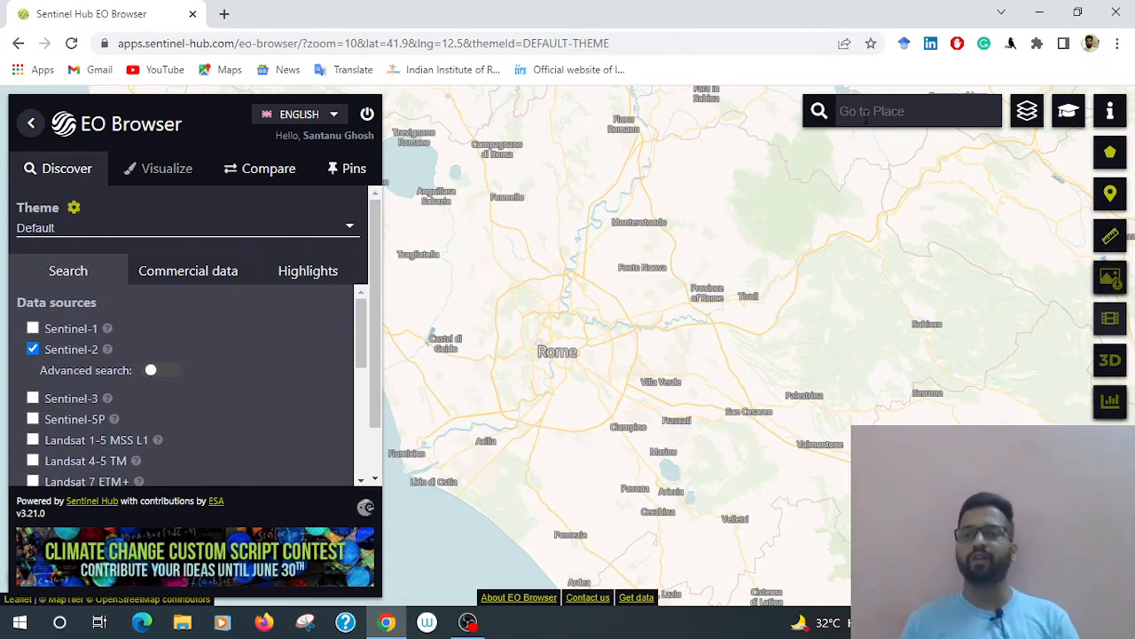
click(919, 110)
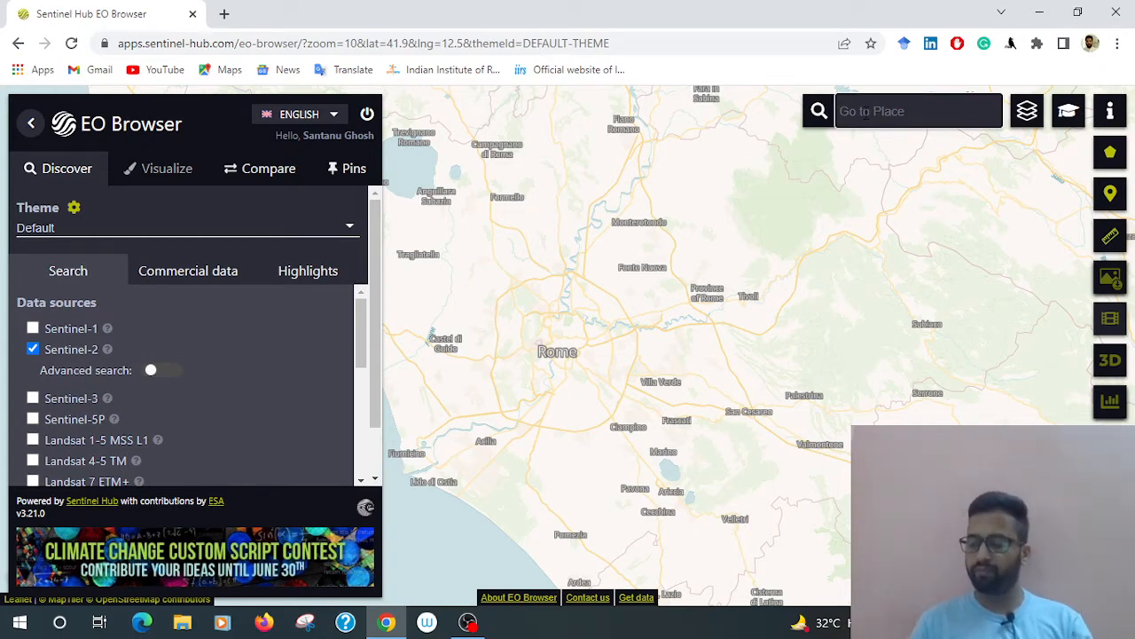
- Jump the map to 'bilaspra' via the Go to Place search
text(b)
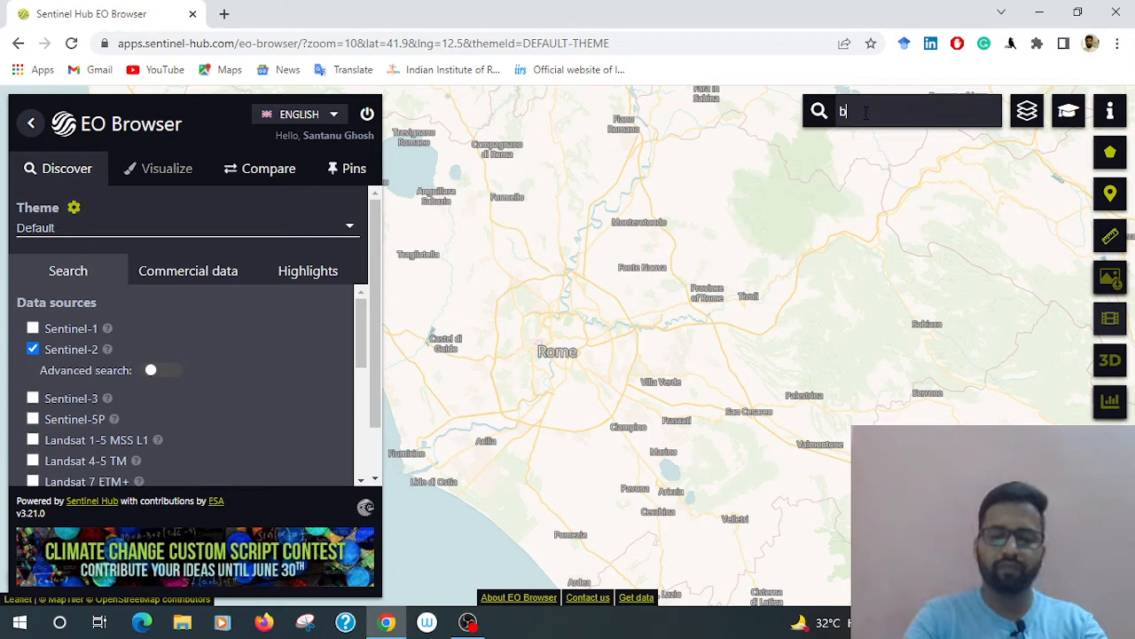
text(ilas)
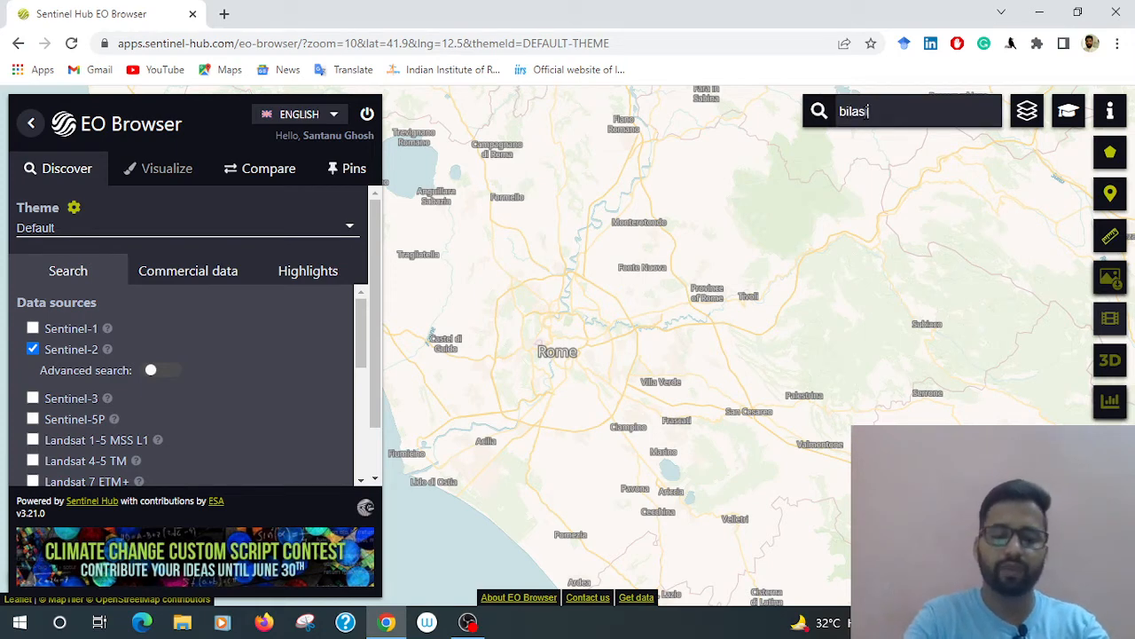
text(pra)
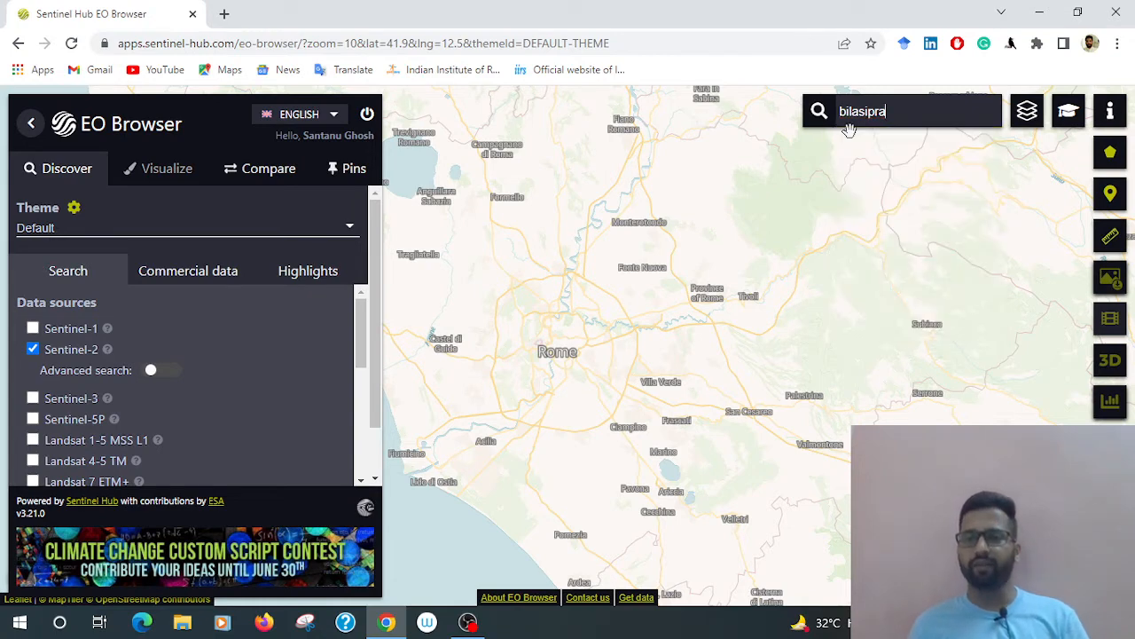
key(Return)
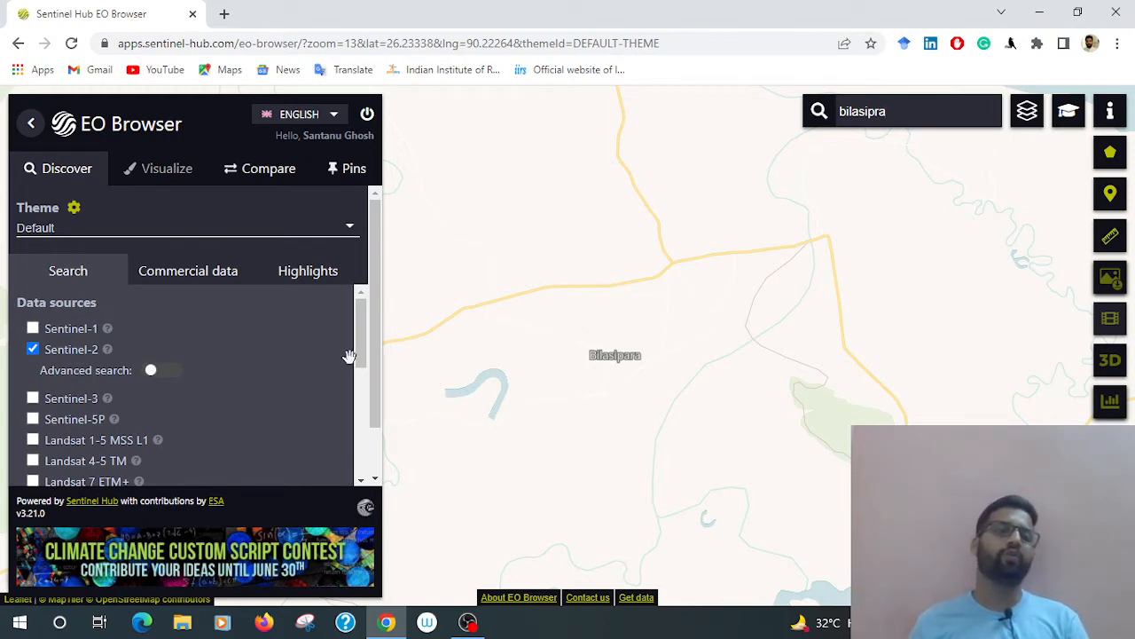
scroll(down, 3)
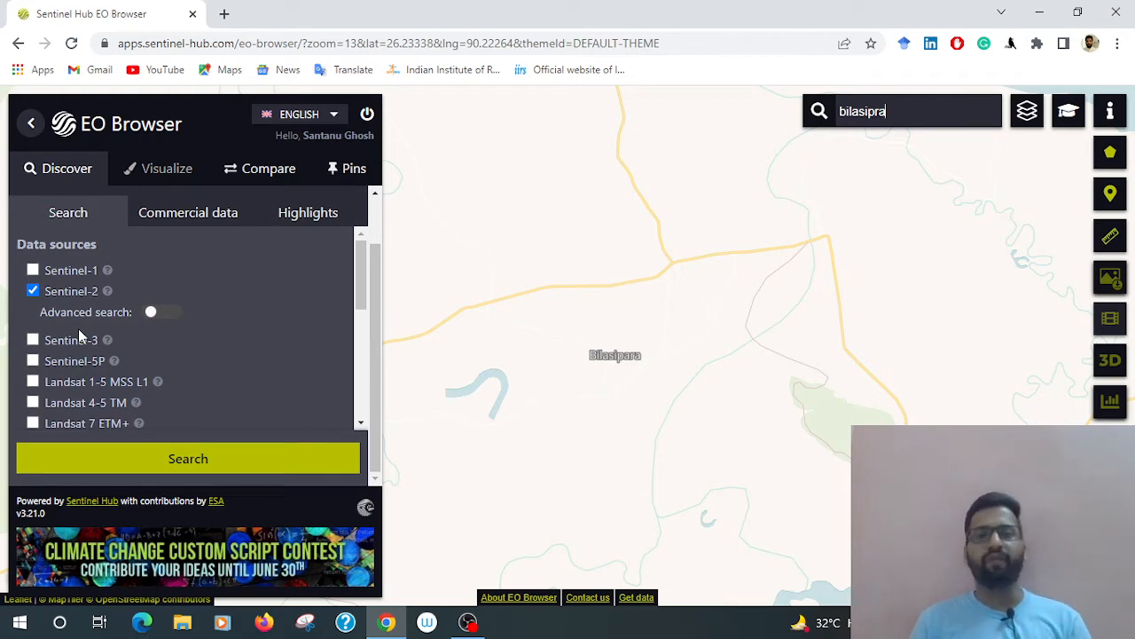
- Search Sentinel-1 instead of Sentinel-2 and view the five acquisition footprints over Bilasipara
click(32, 291)
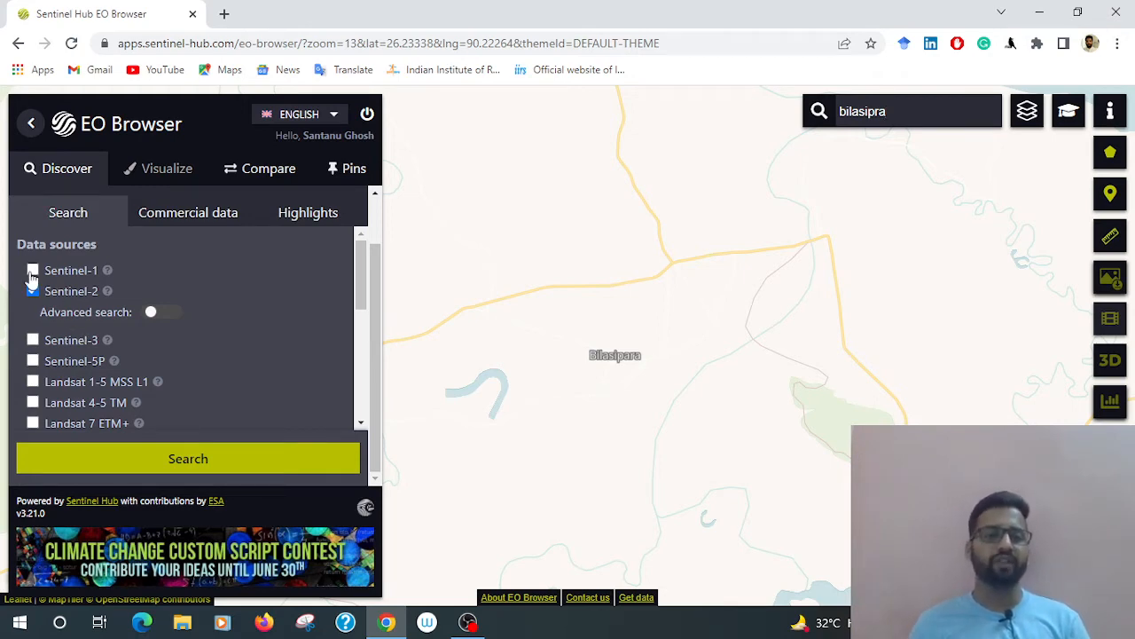
click(32, 269)
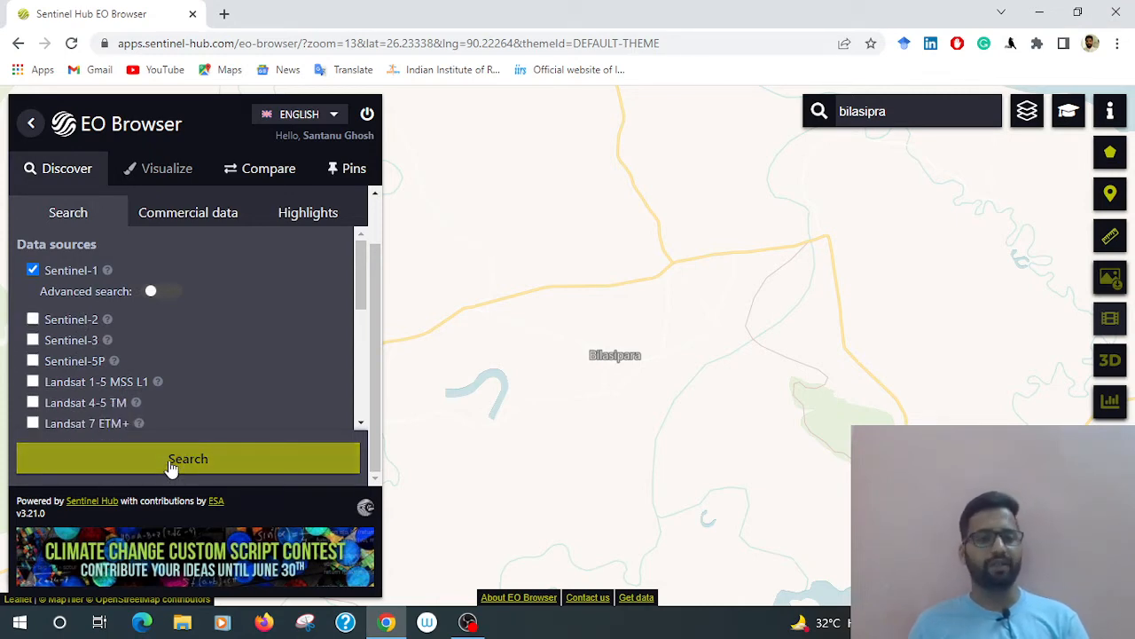
click(188, 457)
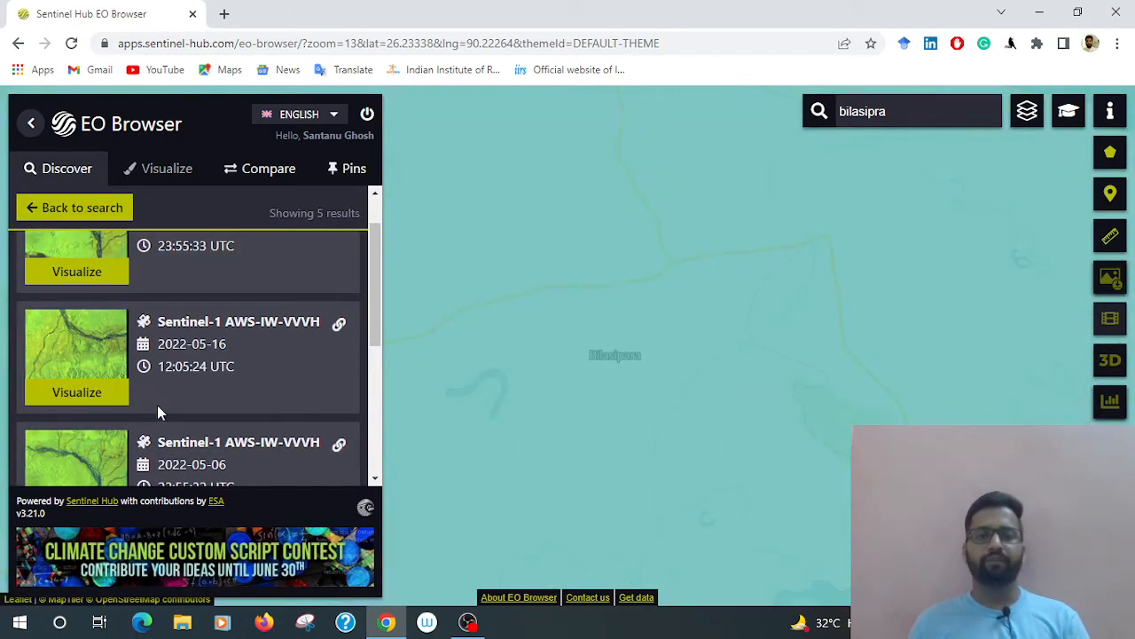
scroll(down, 3)
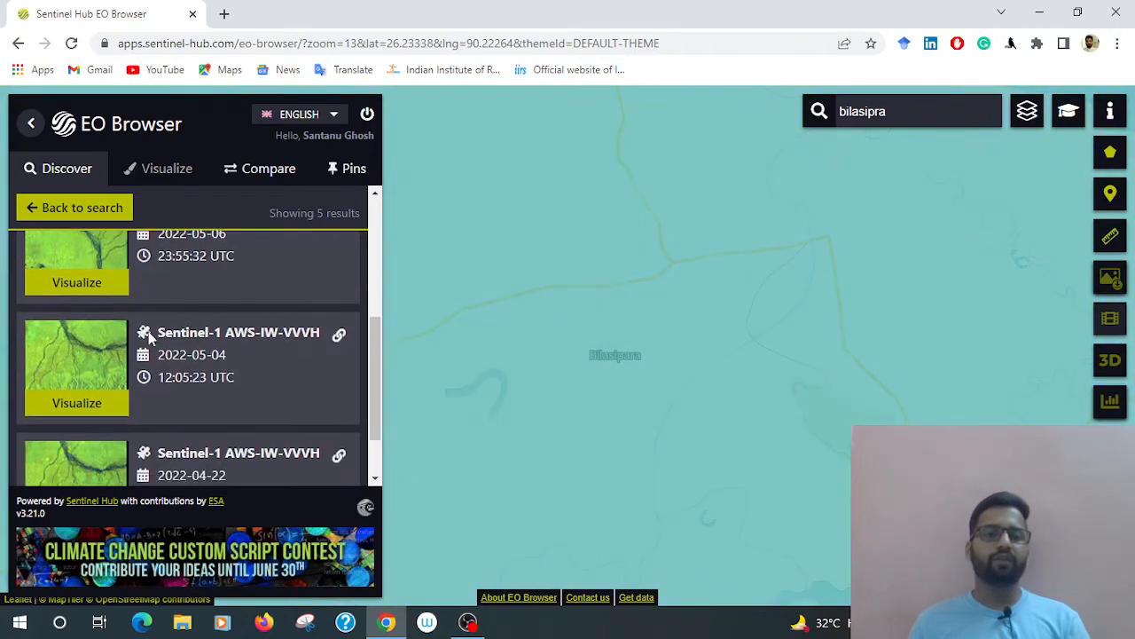
scroll(down, 3)
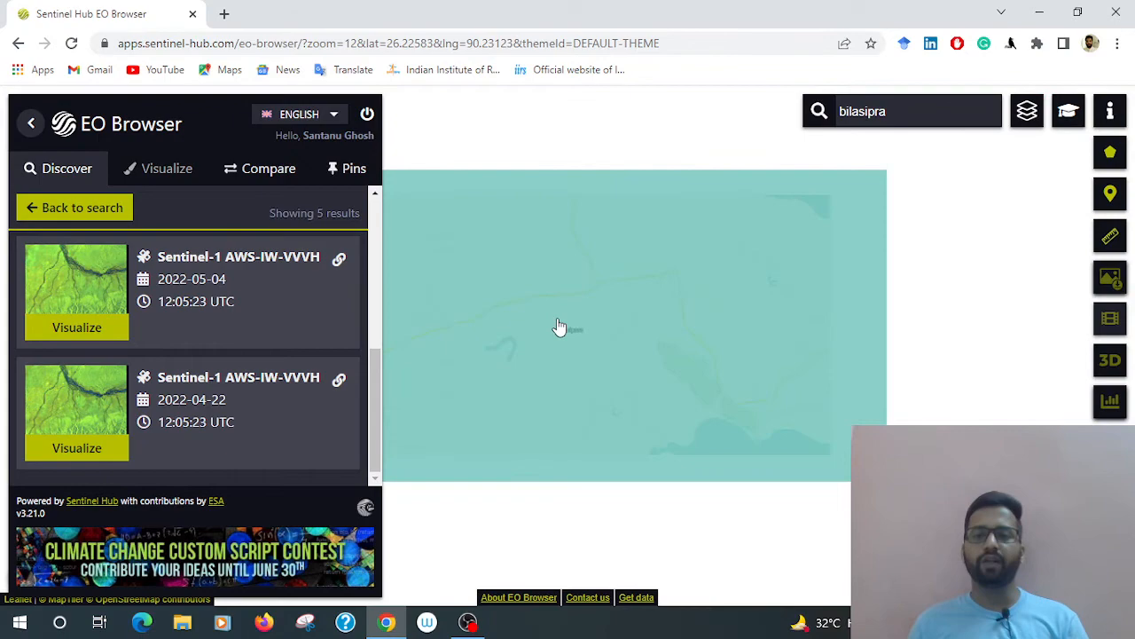
scroll(down, 3)
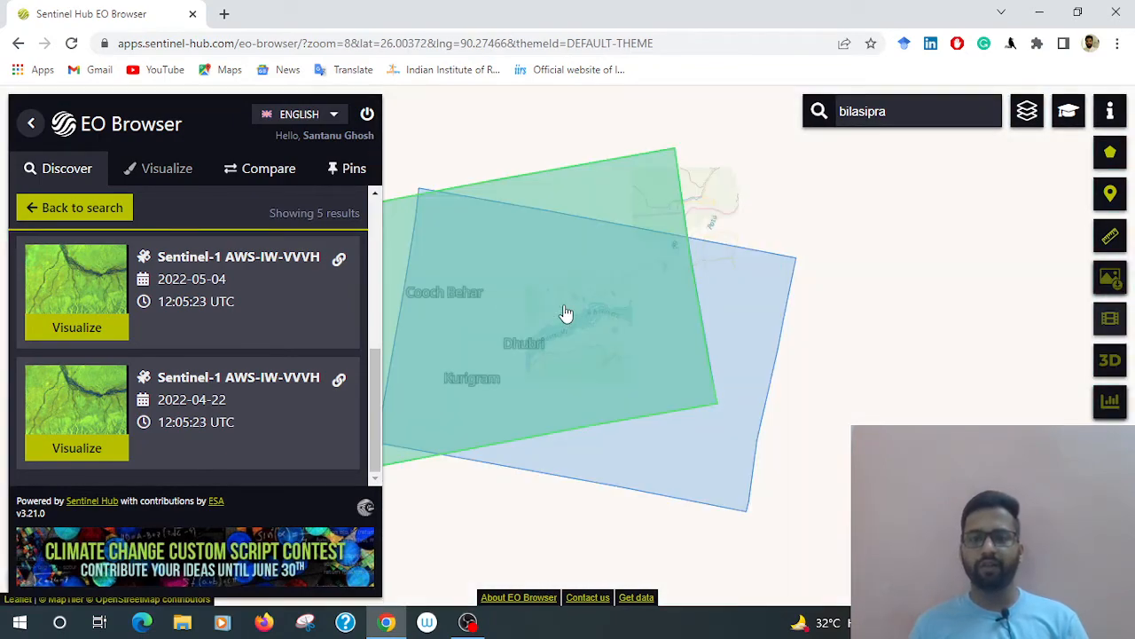
drag(568, 312, 621, 302)
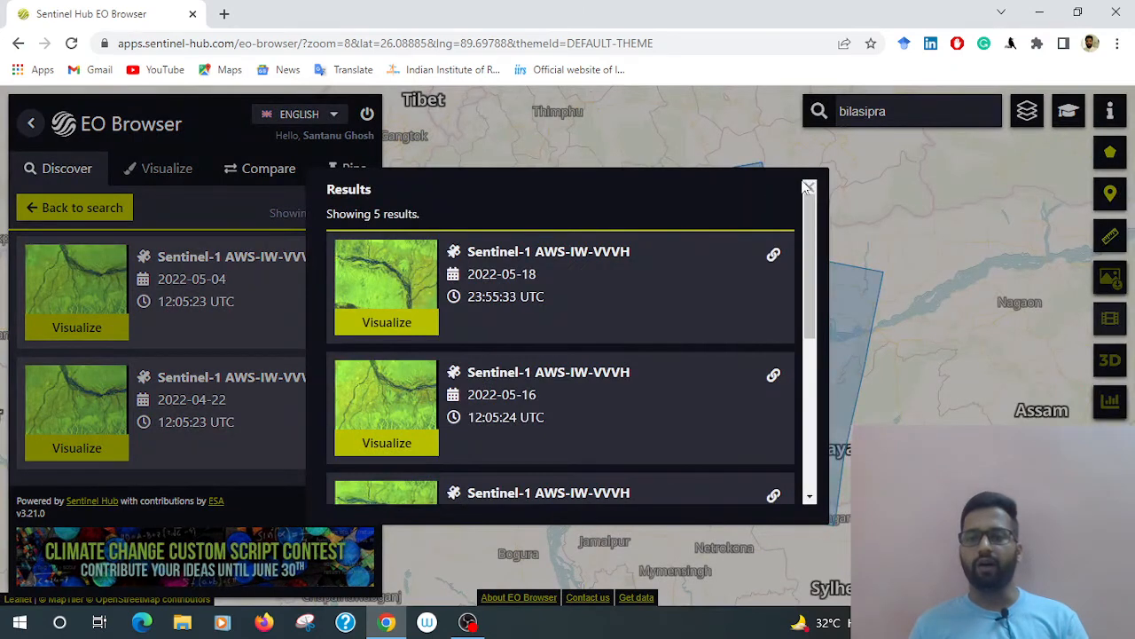
click(809, 188)
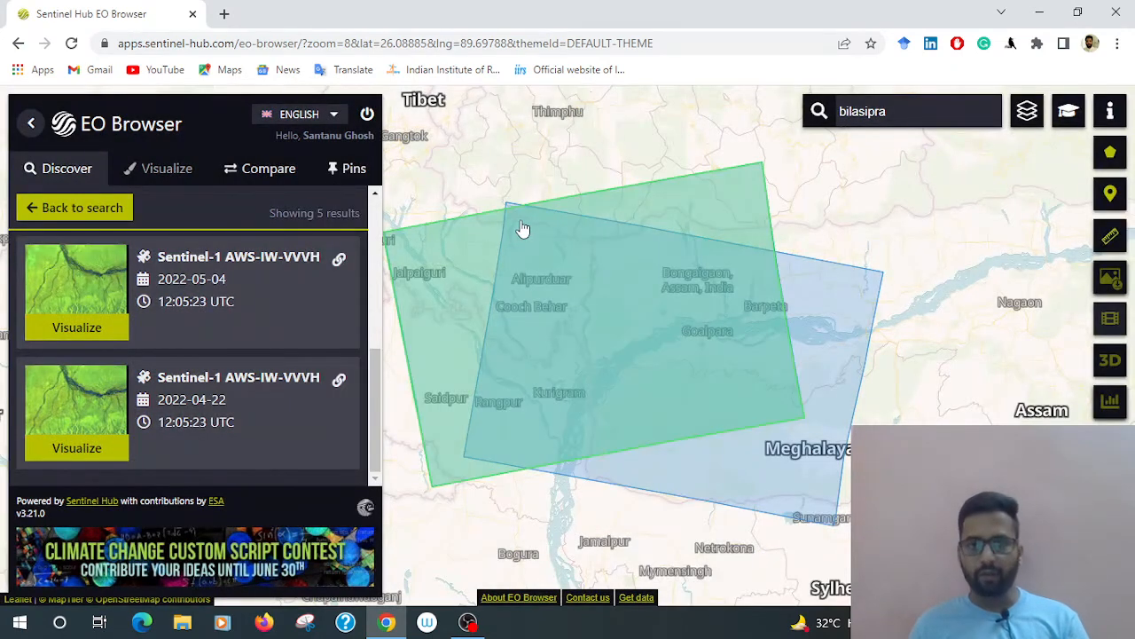
mouse_move(702, 277)
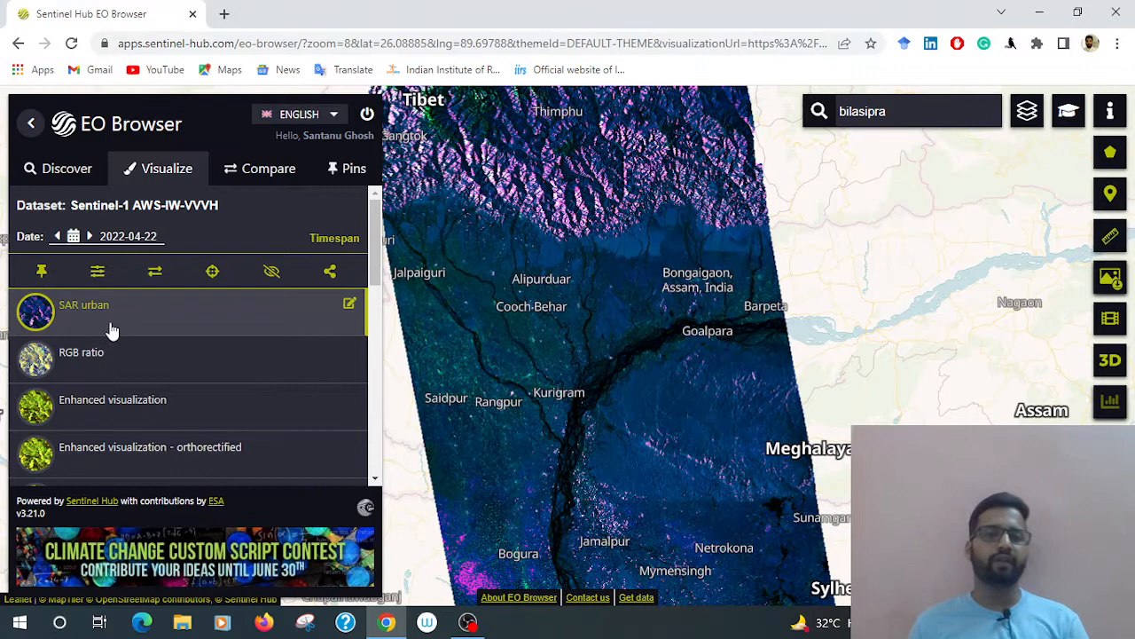
- Apply the 'Enhanced visualization - radiometric terrain corrected' layer to the Sentinel-1 image
scroll(down, 3)
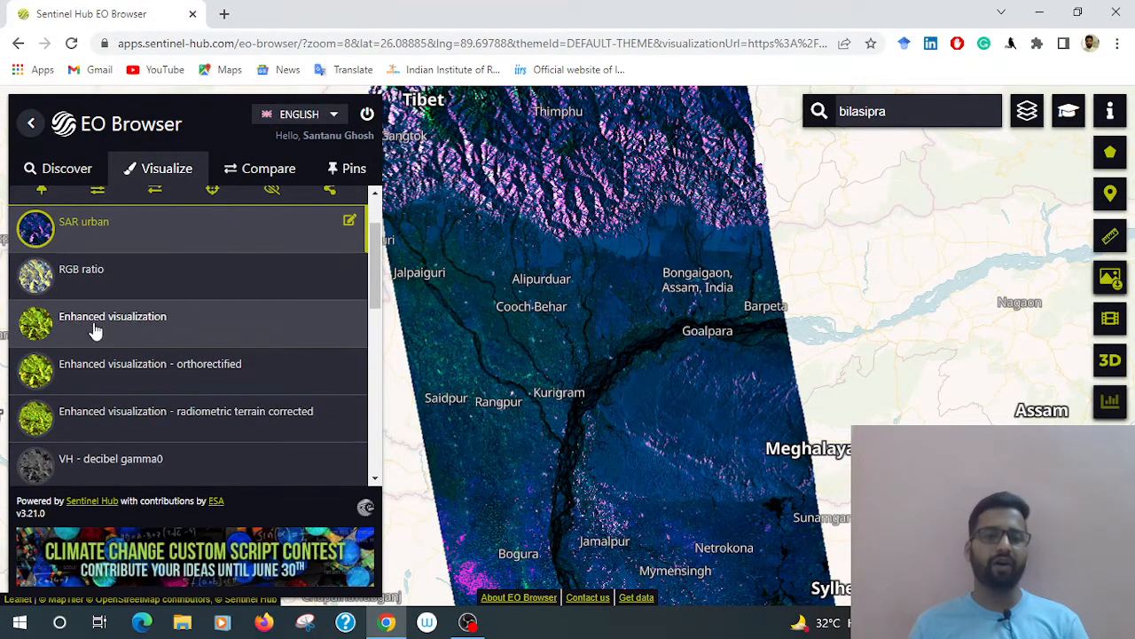
click(84, 222)
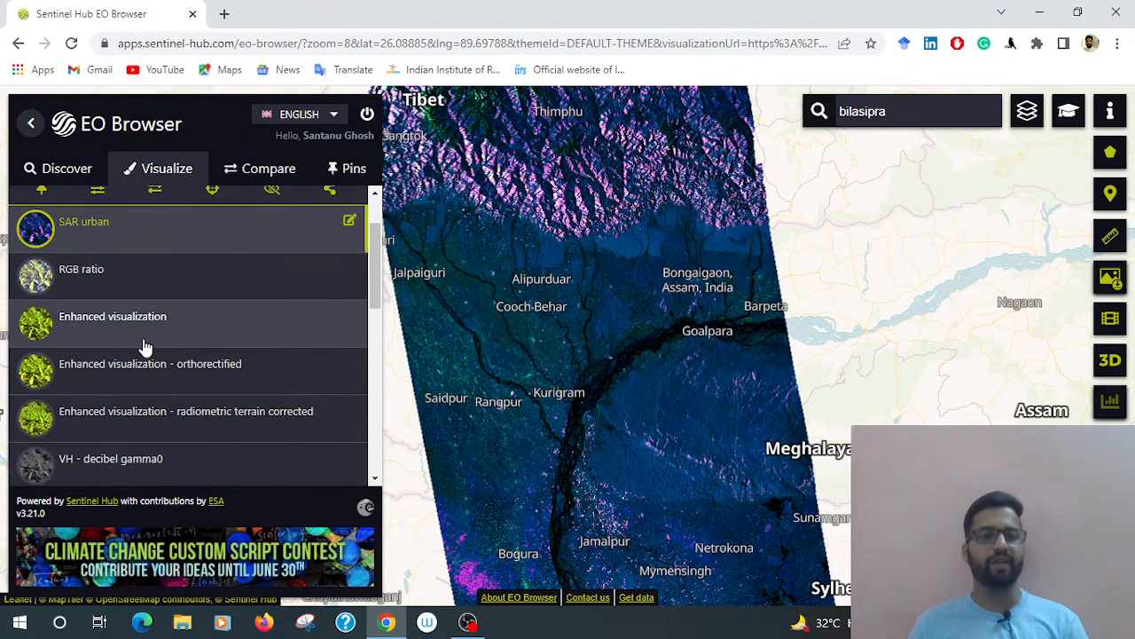
mouse_move(186, 376)
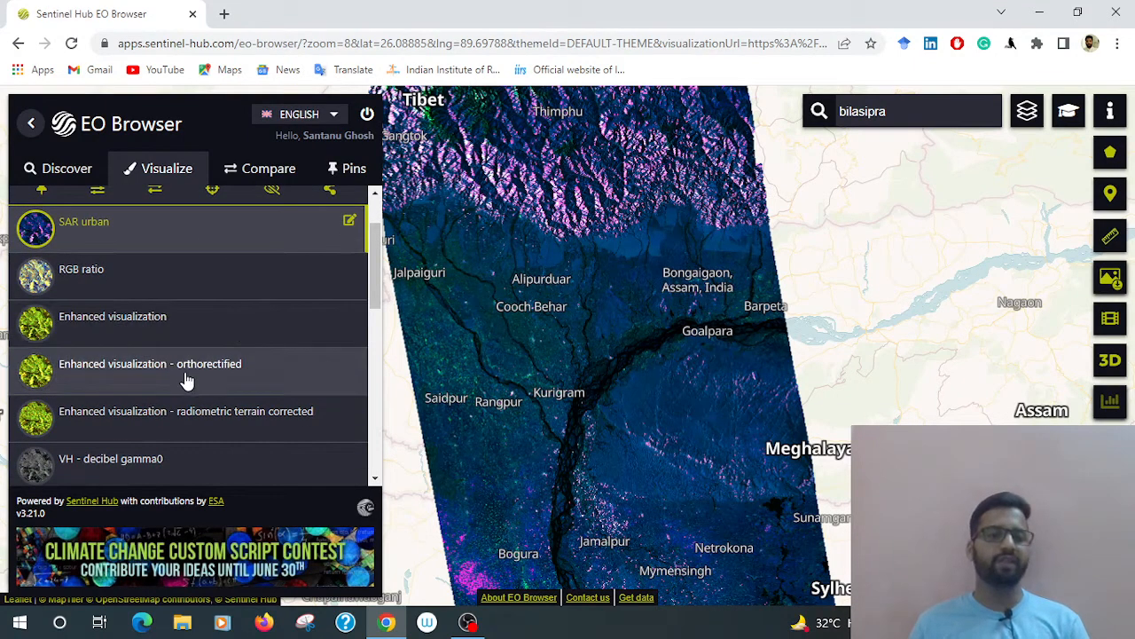
scroll(down, 3)
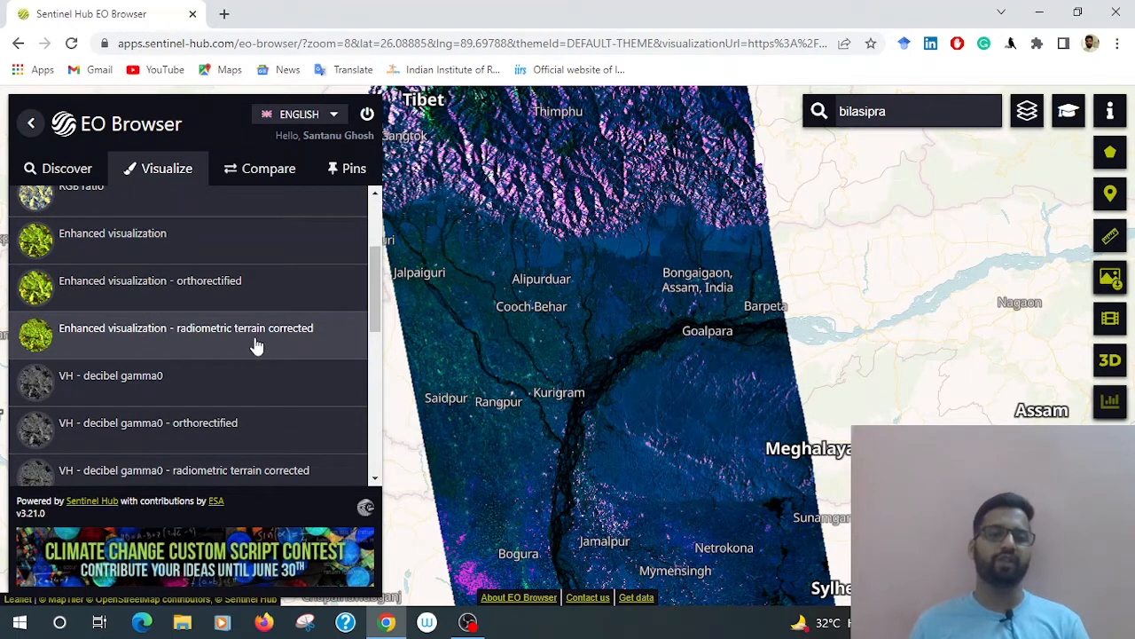
scroll(down, 3)
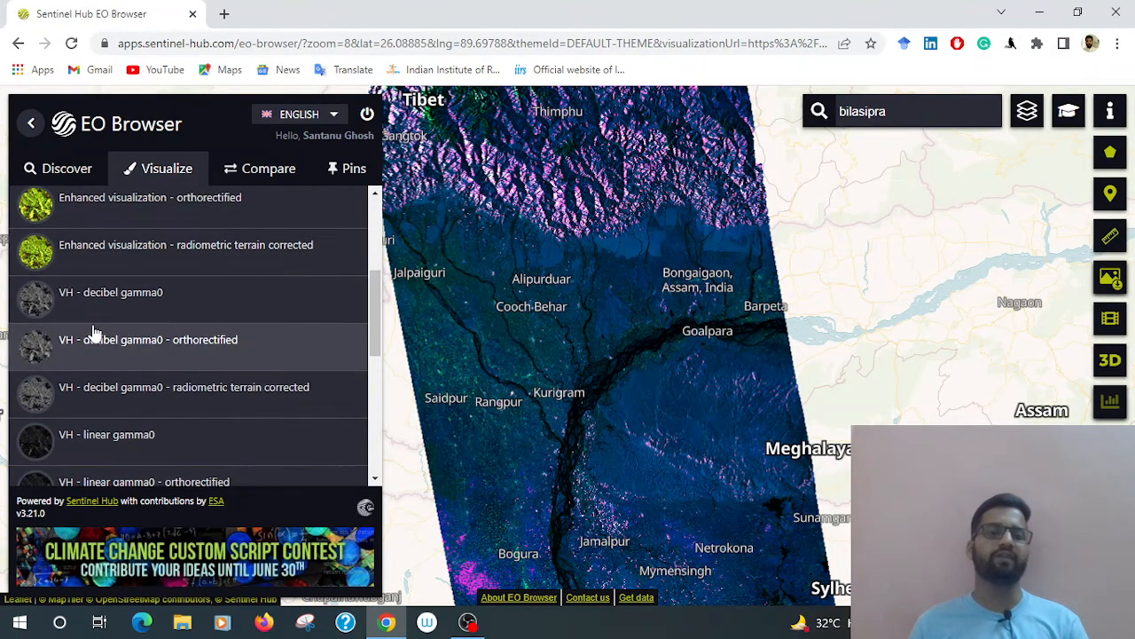
mouse_move(184, 301)
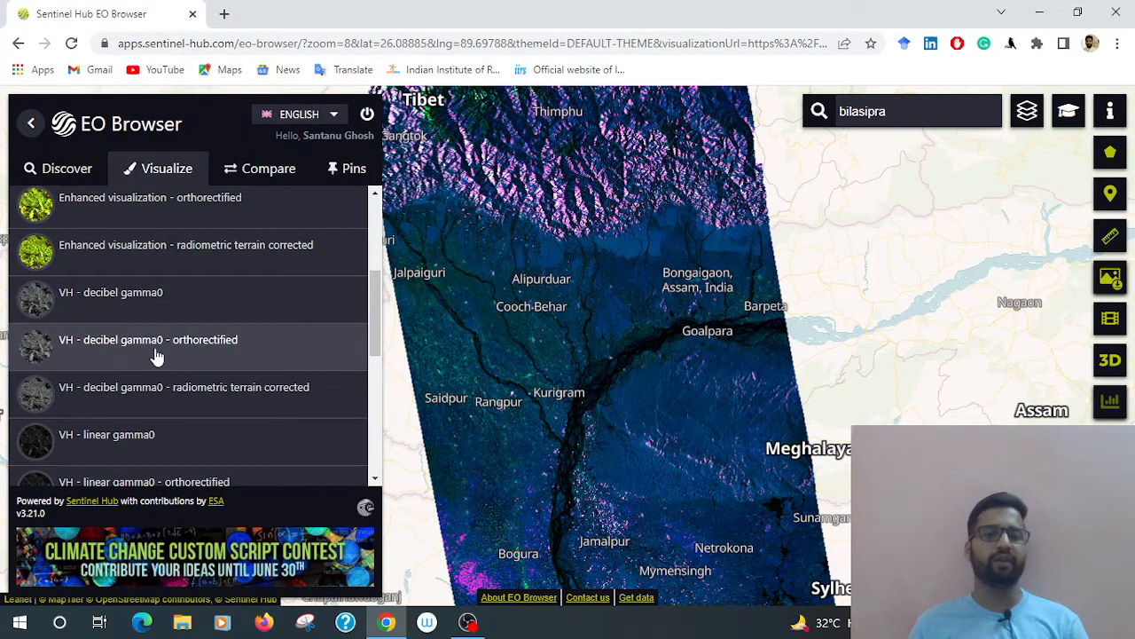
scroll(down, 3)
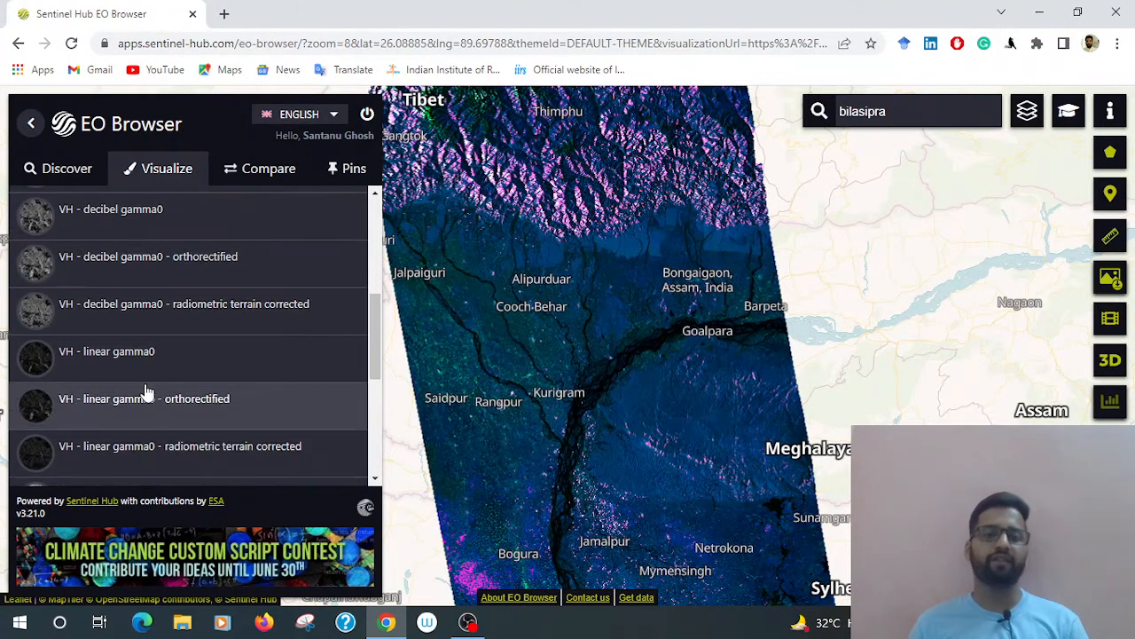
scroll(up, 3)
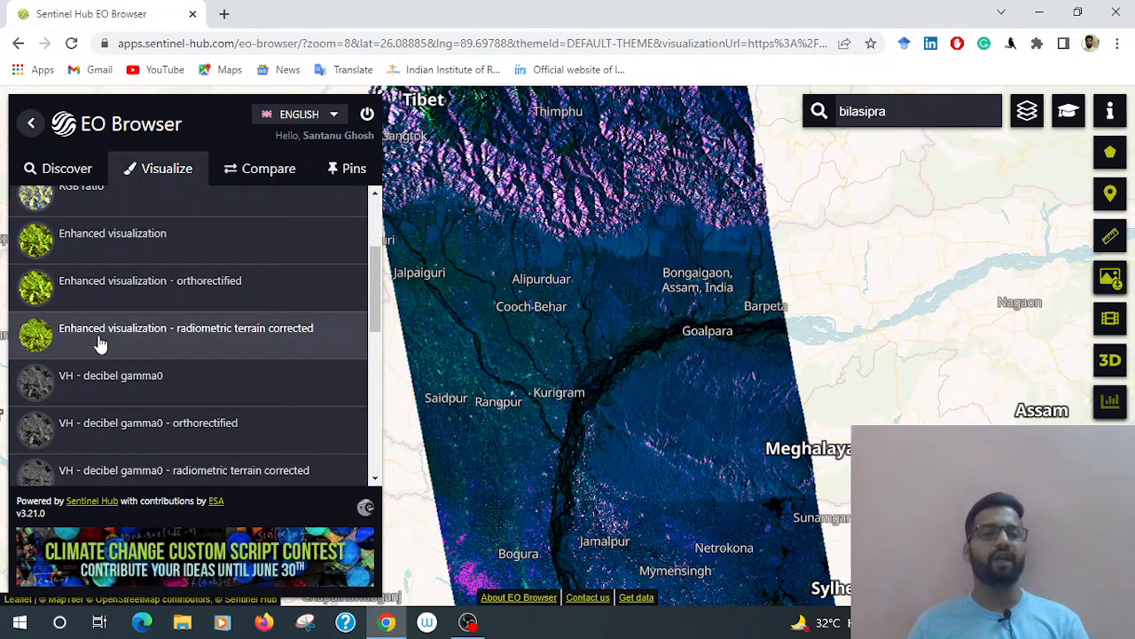
mouse_move(225, 344)
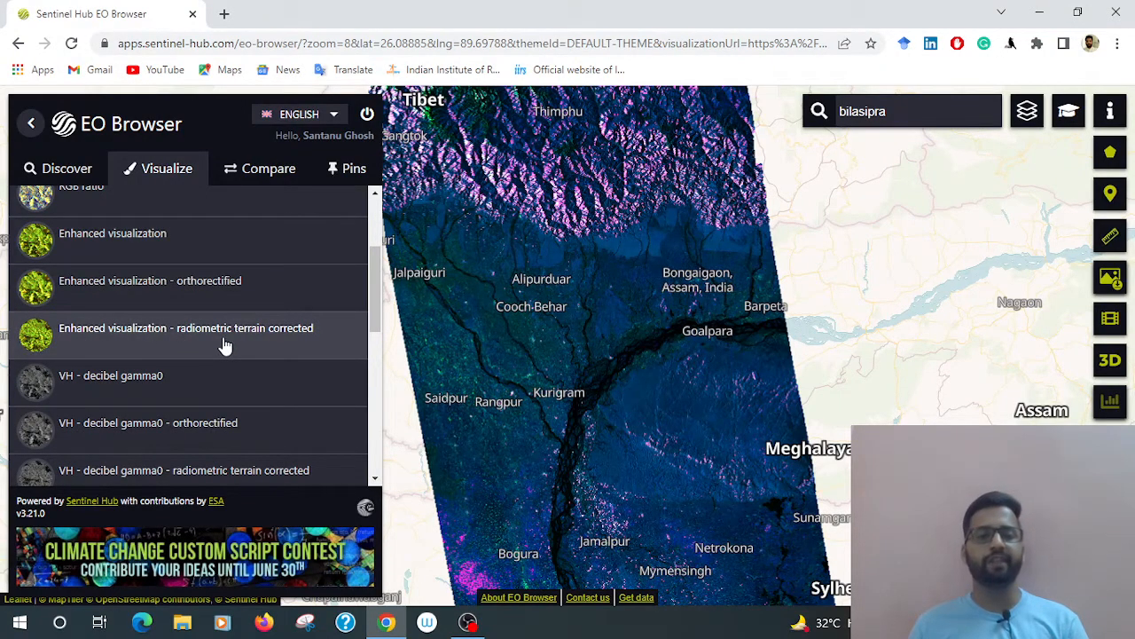
click(184, 326)
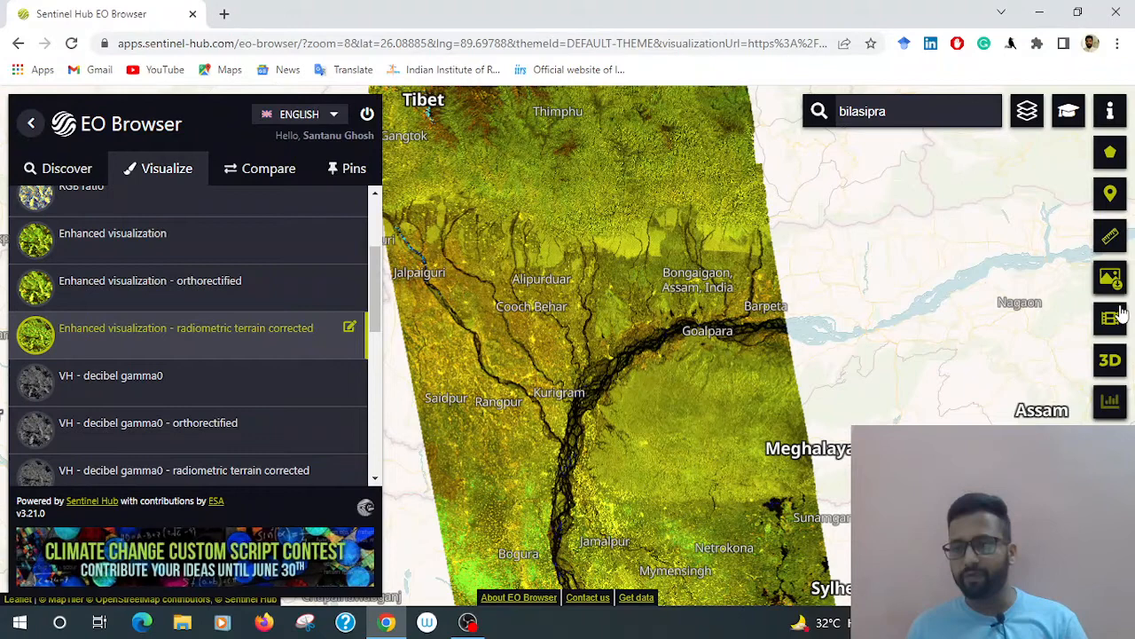
mouse_move(1110, 318)
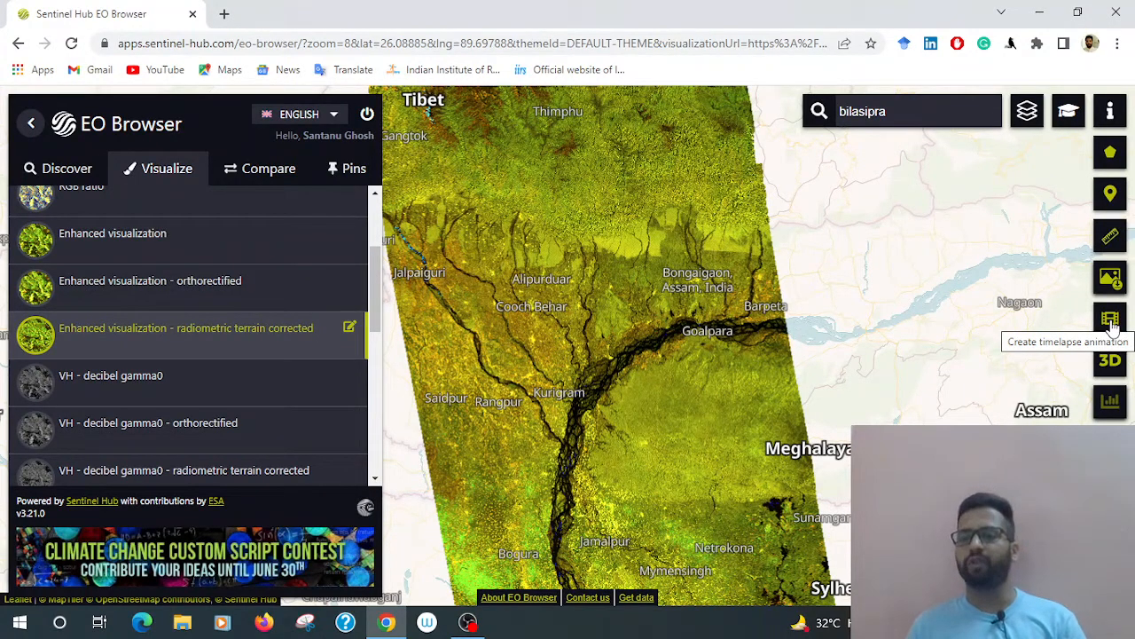
- Start a timelapse of the map area with start date 6 May 2022
click(1110, 319)
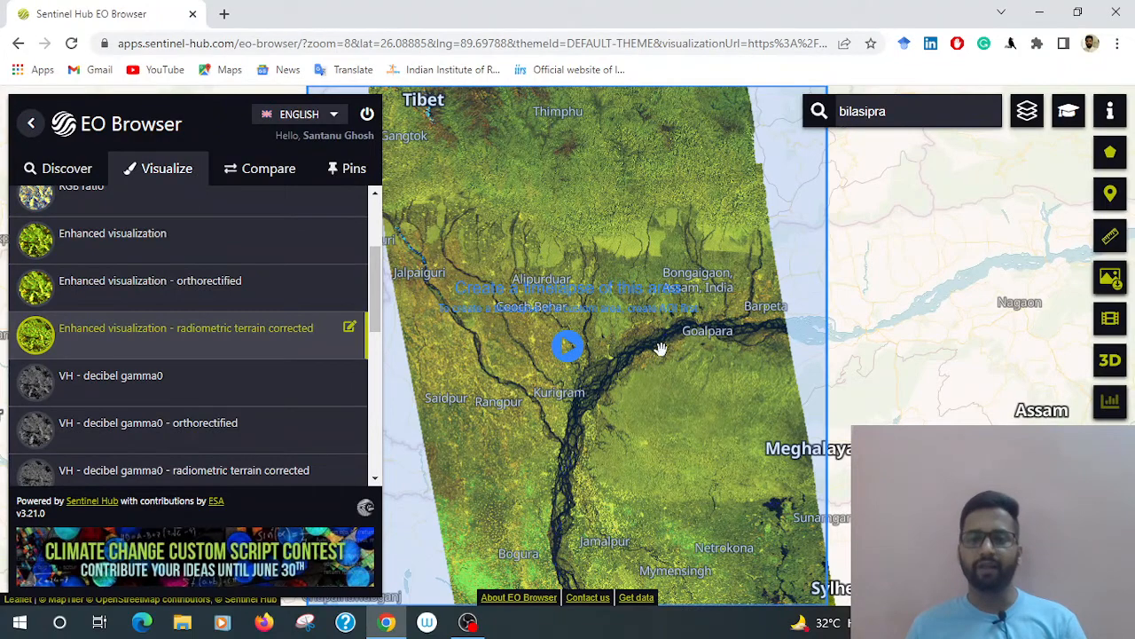
mouse_move(568, 346)
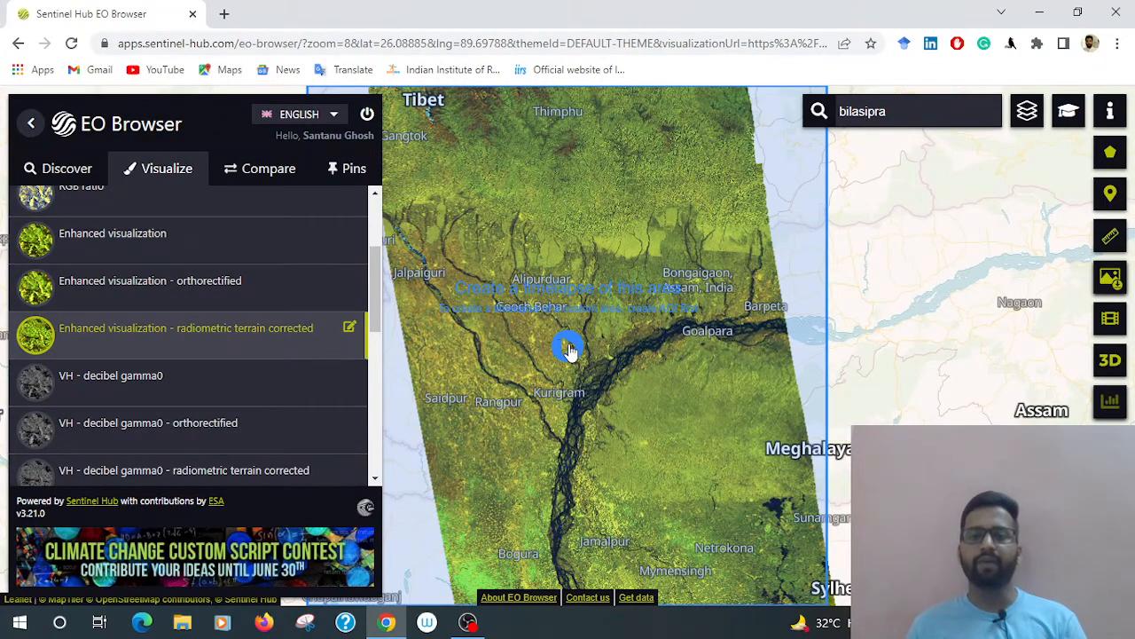
click(1111, 318)
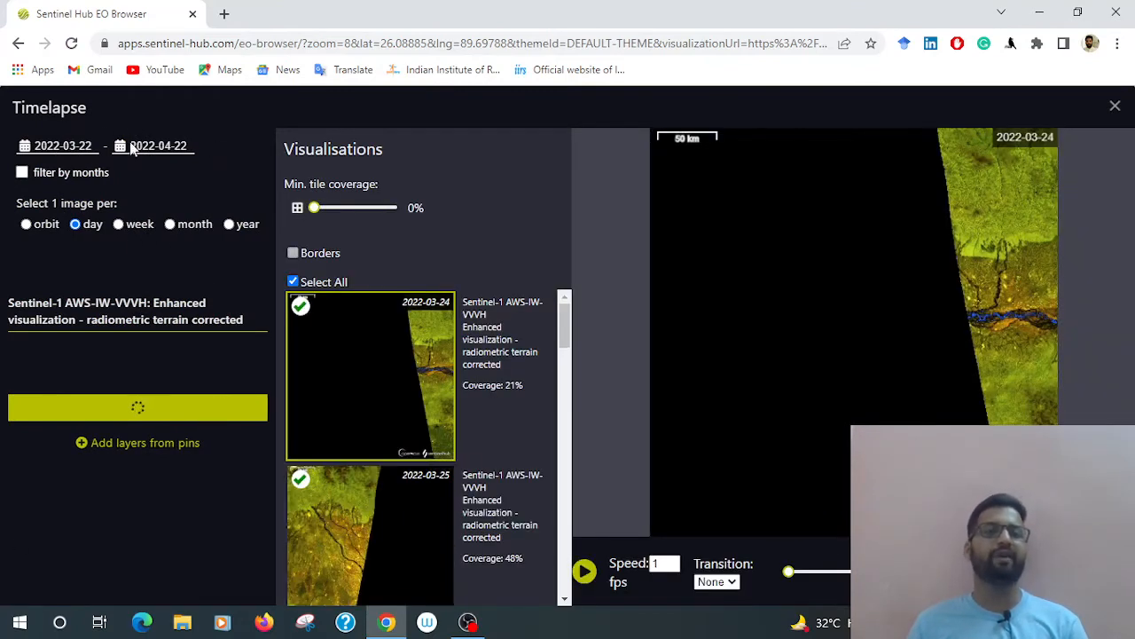
click(158, 145)
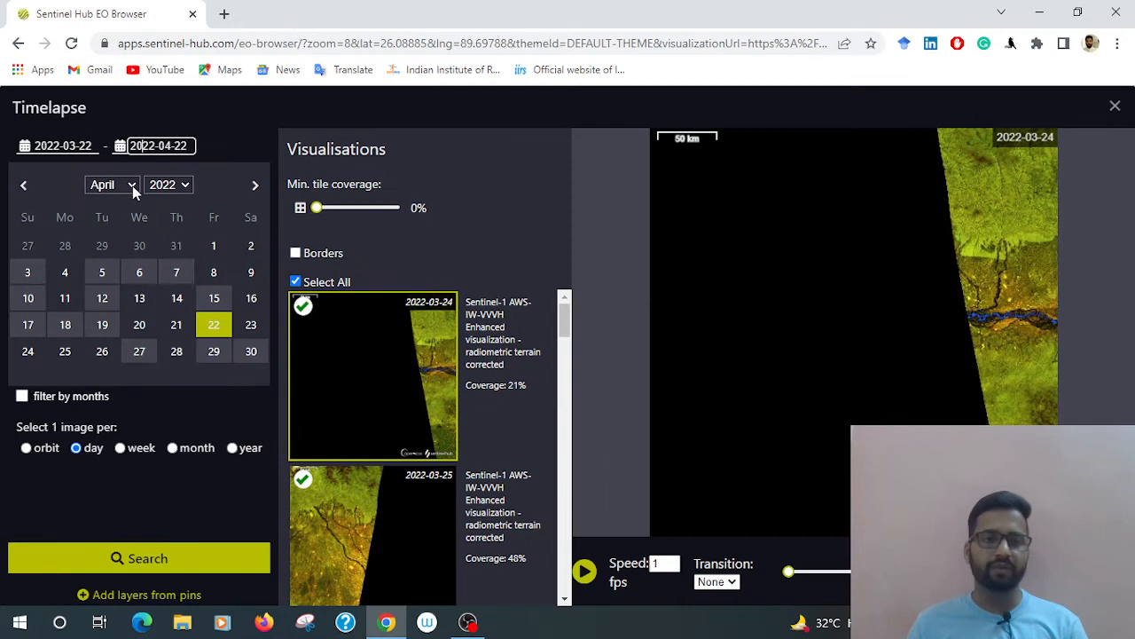
click(256, 185)
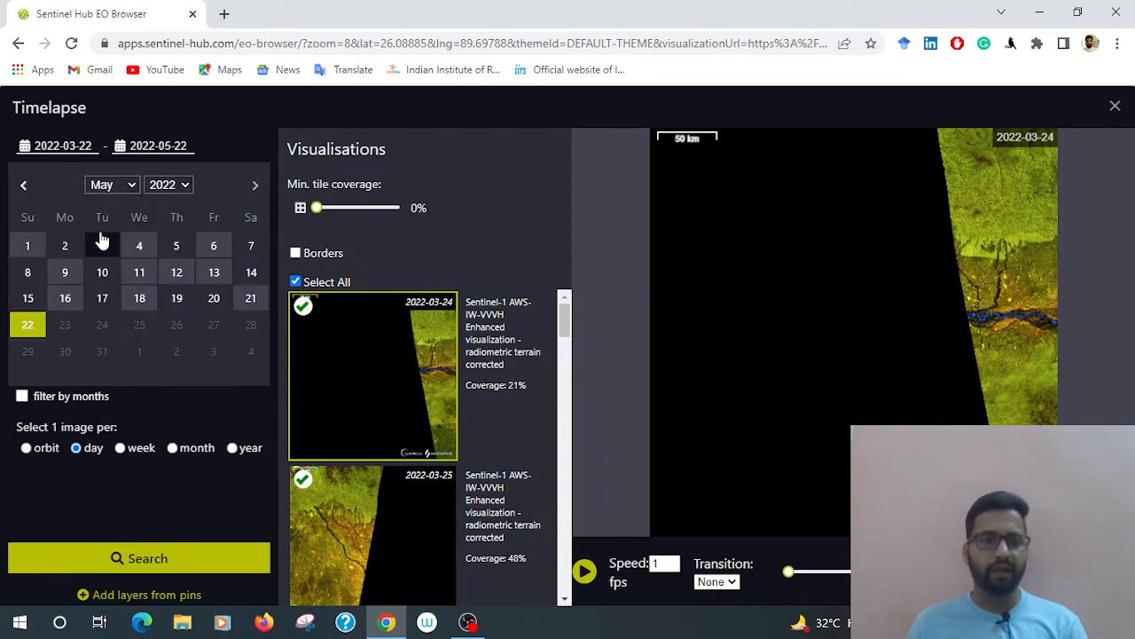
mouse_move(139, 298)
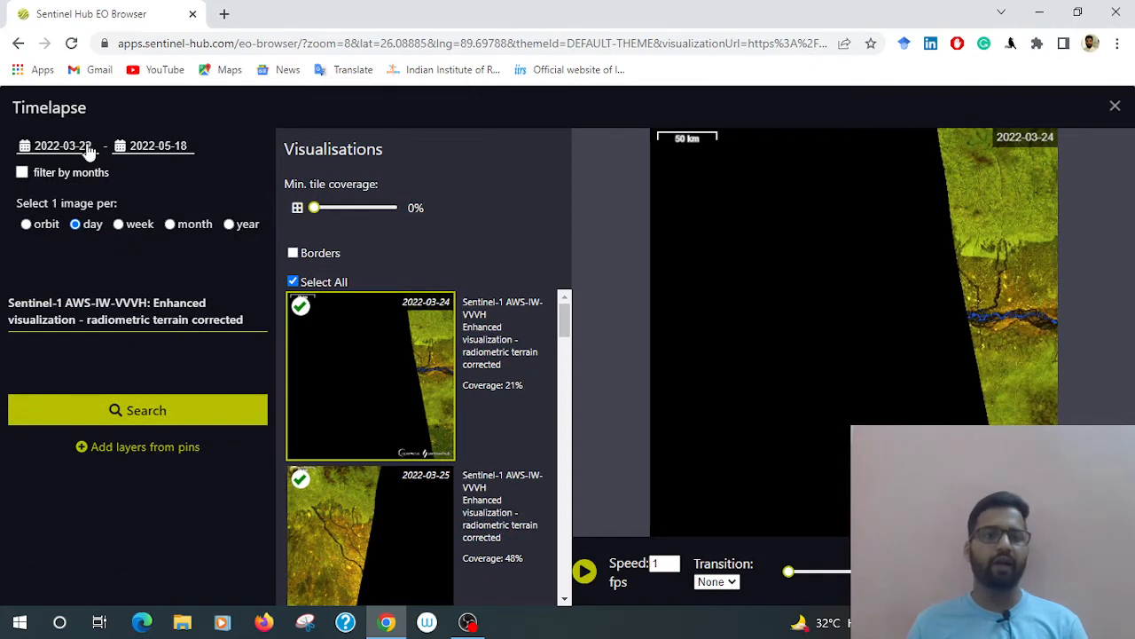
click(62, 146)
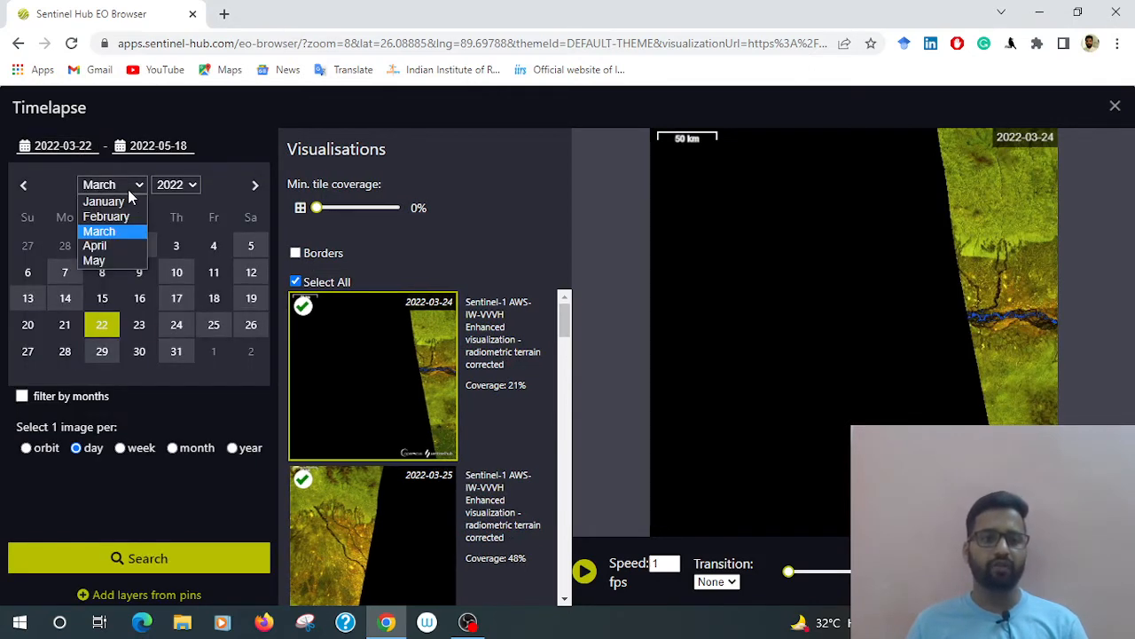
click(94, 259)
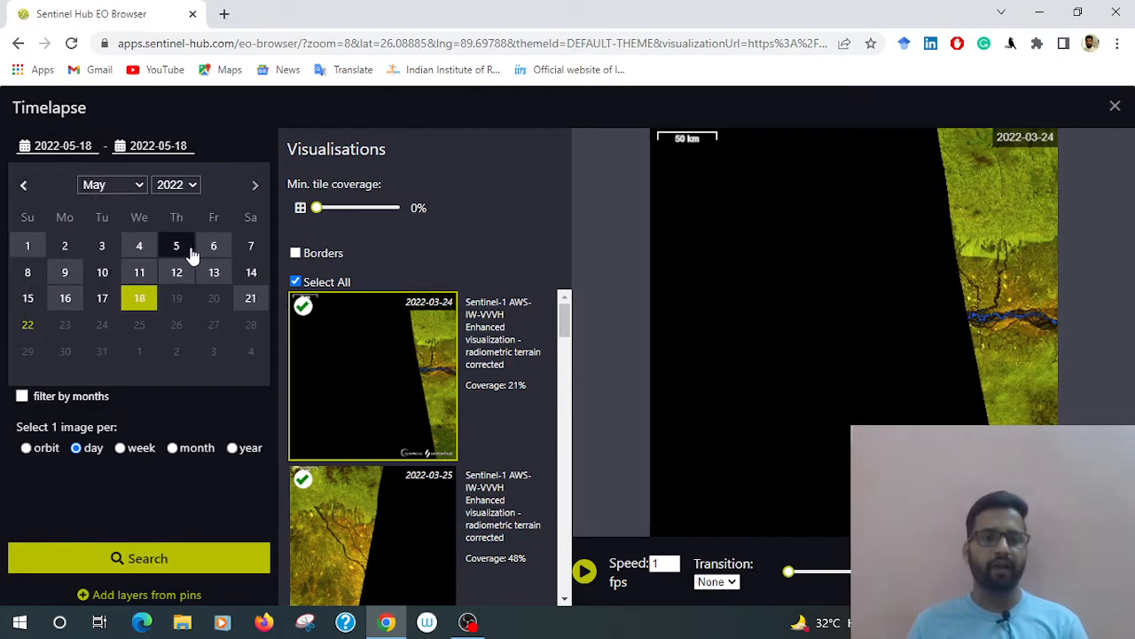
mouse_move(222, 316)
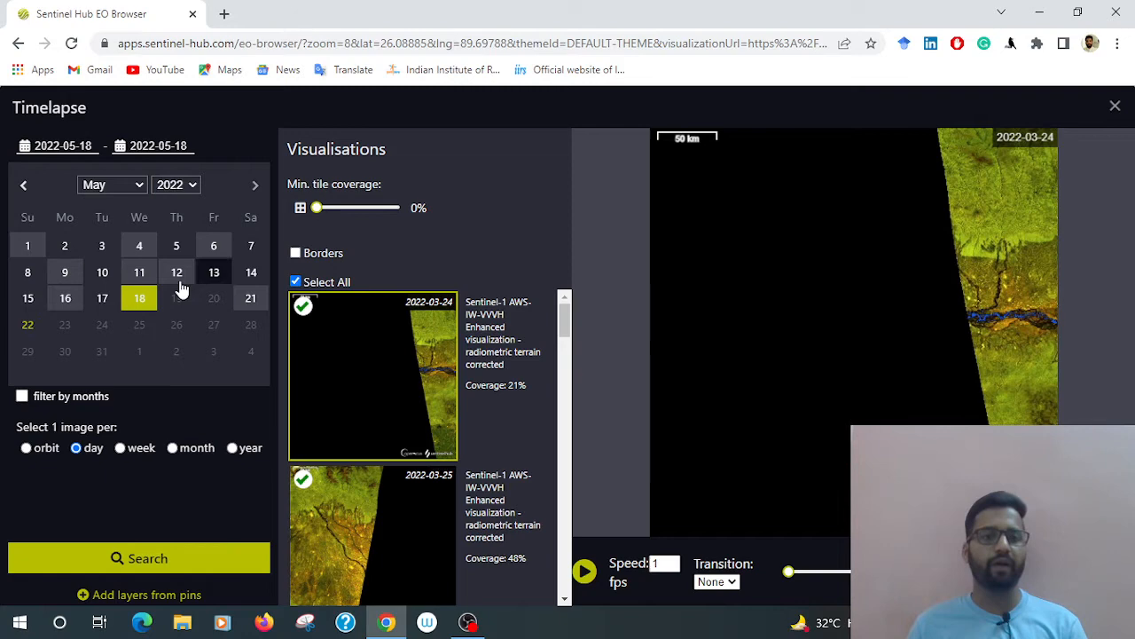
mouse_move(213, 274)
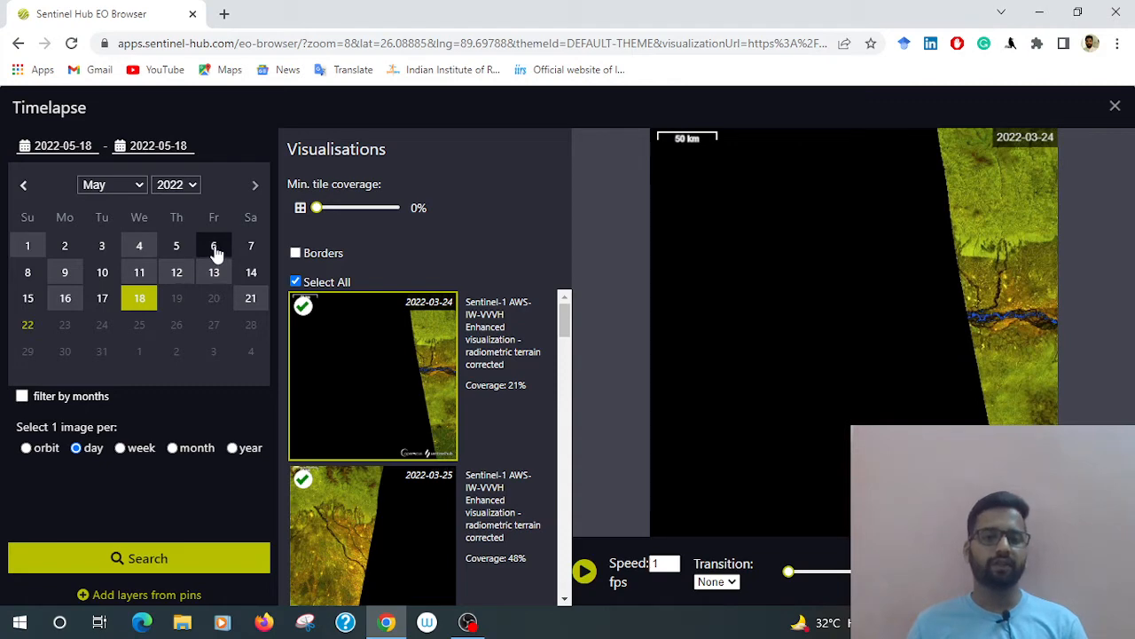
click(213, 245)
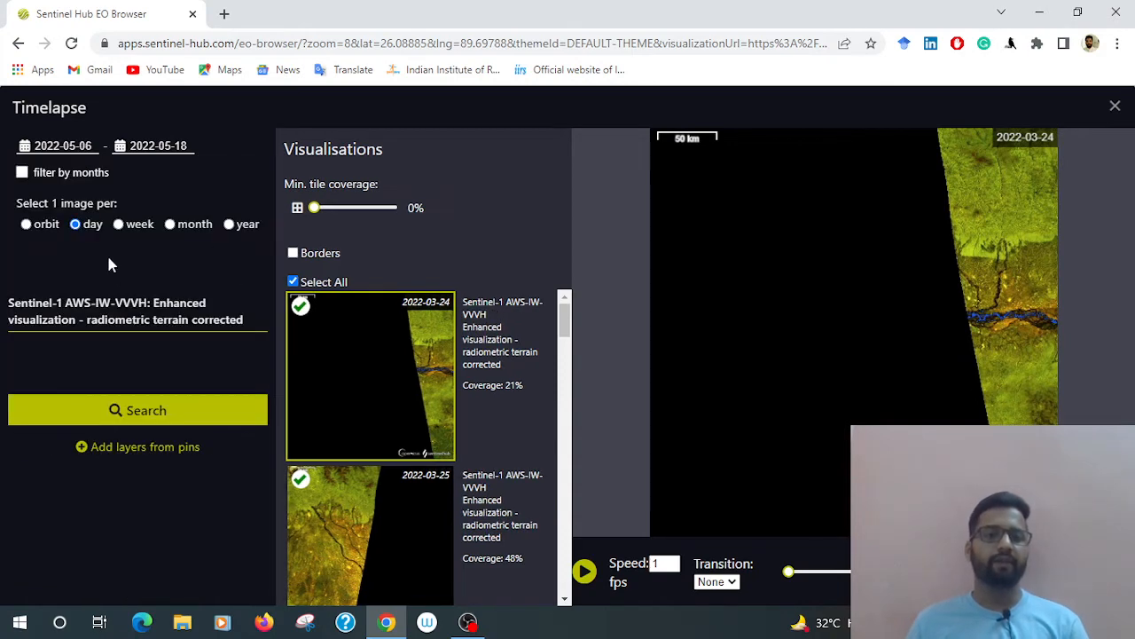
mouse_move(106, 334)
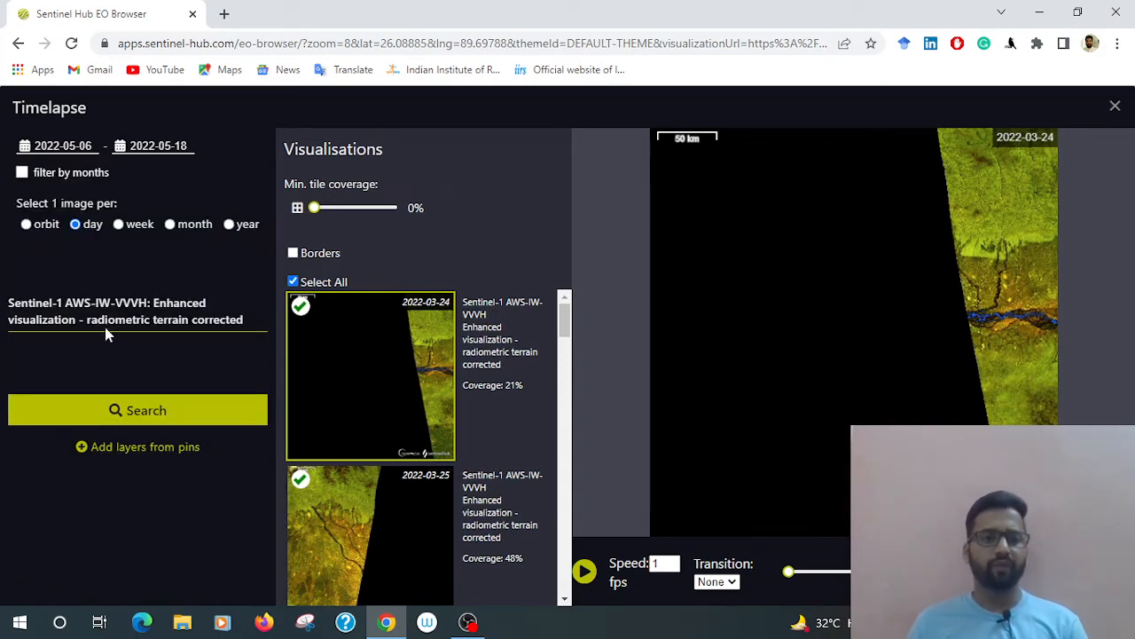
mouse_move(128, 264)
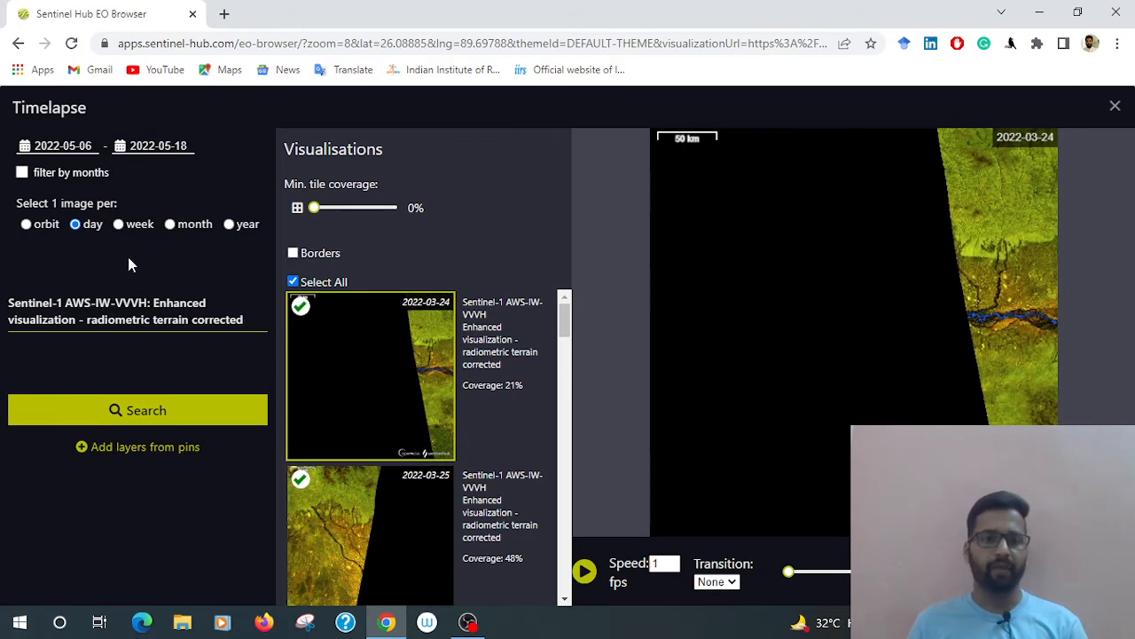
mouse_move(312, 207)
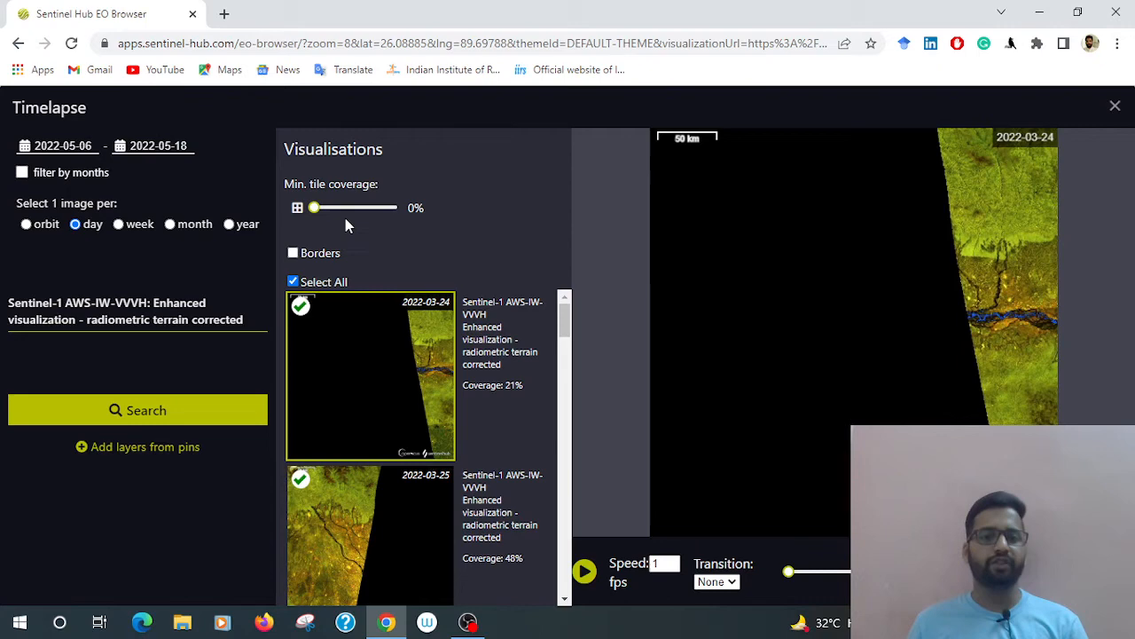
- Set the timelapse end date to 16 May 2022 and one image per day
scroll(down, 3)
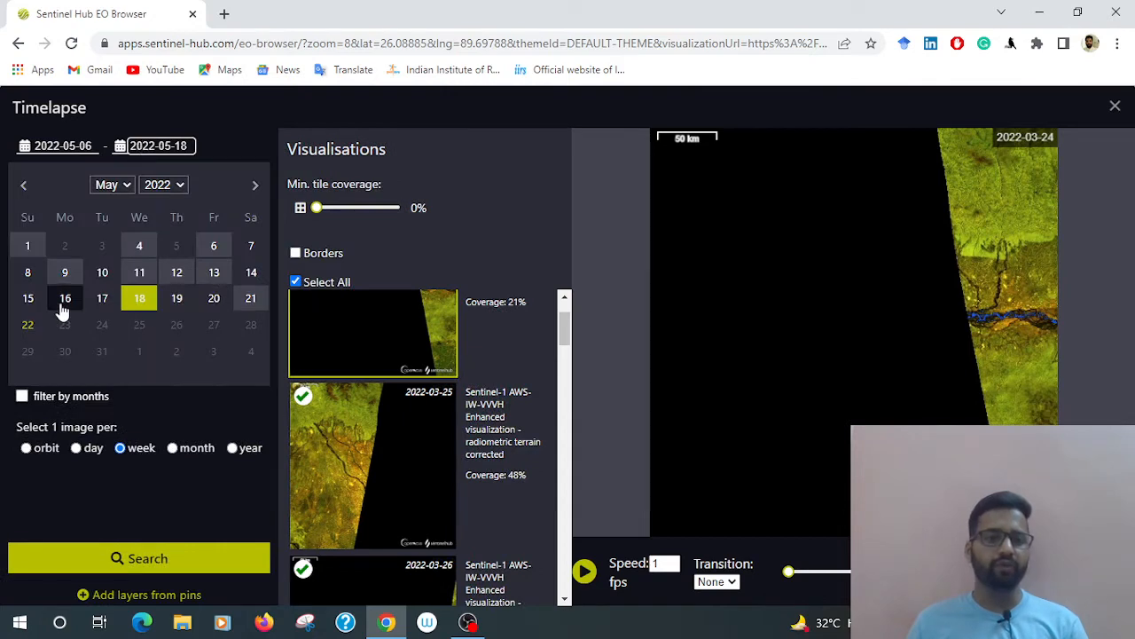
click(63, 298)
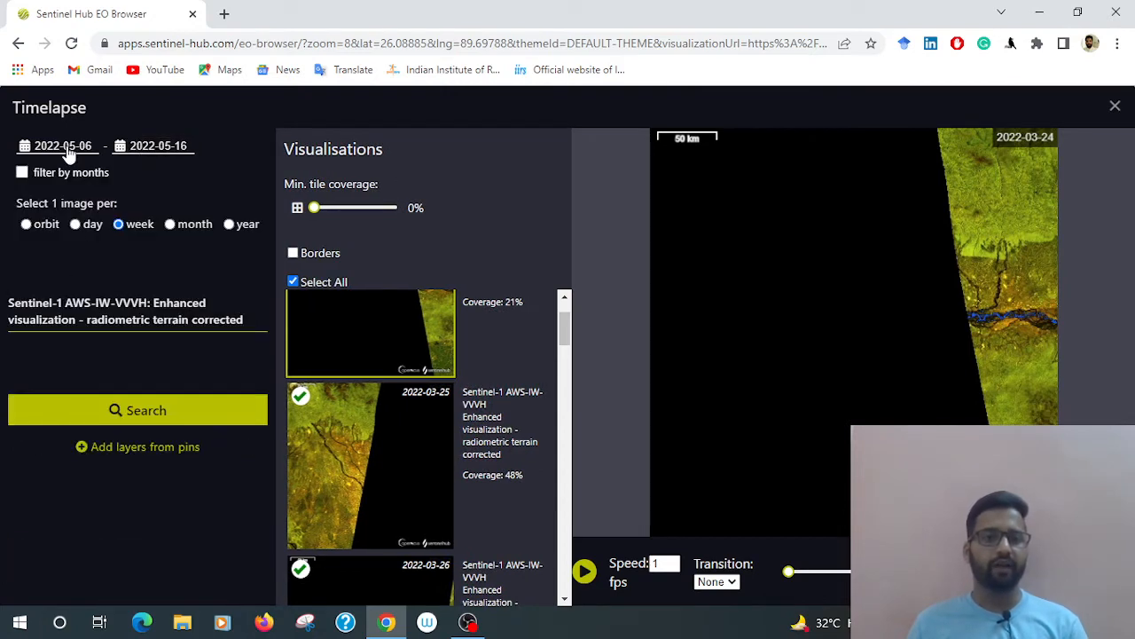
click(64, 145)
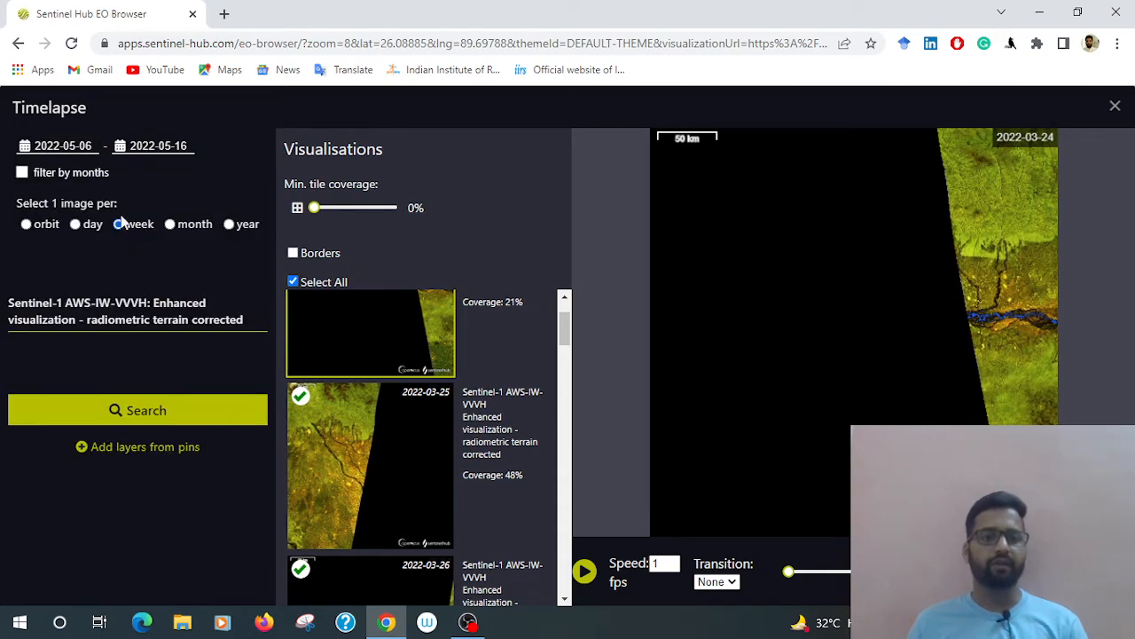
click(74, 224)
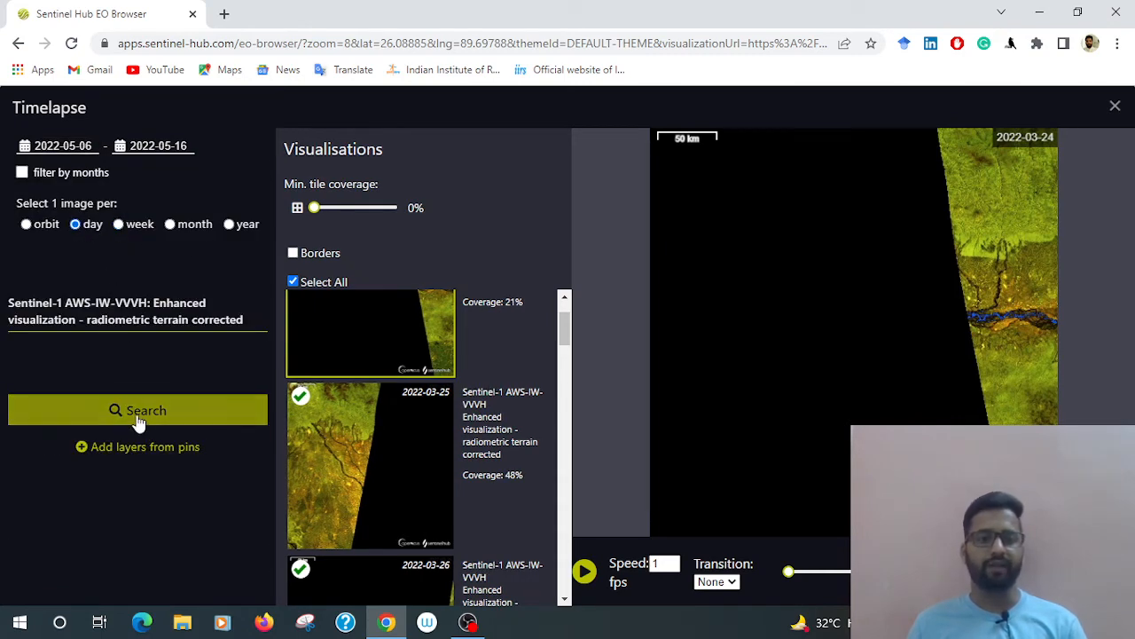
- Search the timelapse frames, review the list and extend the end date to 2022-05-18 at one image per week
click(138, 410)
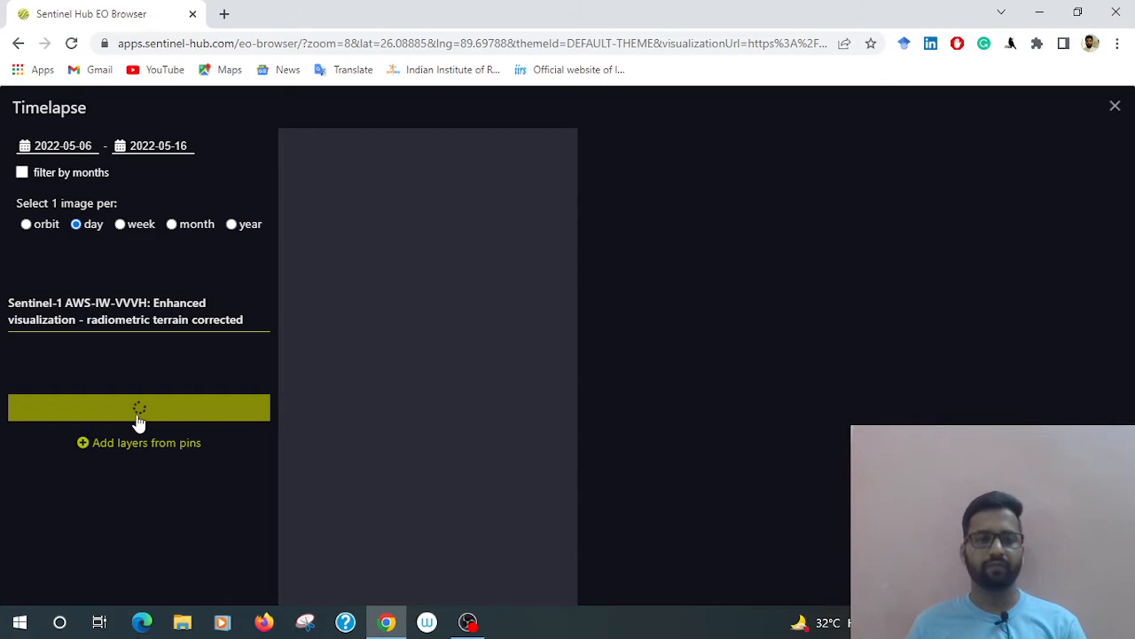
click(139, 407)
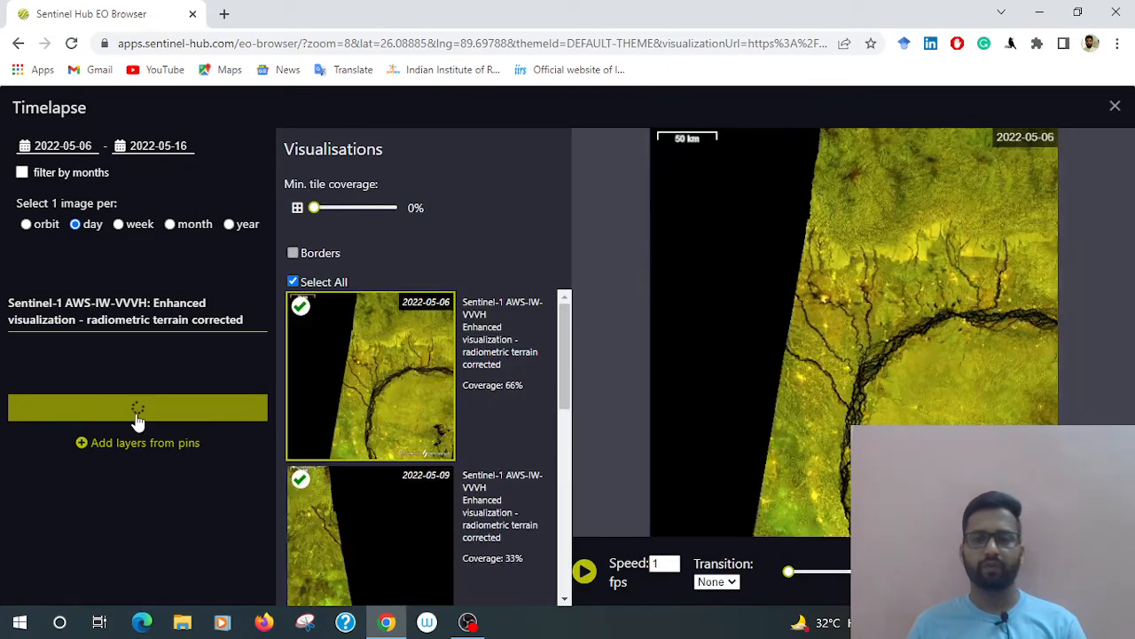
scroll(down, 3)
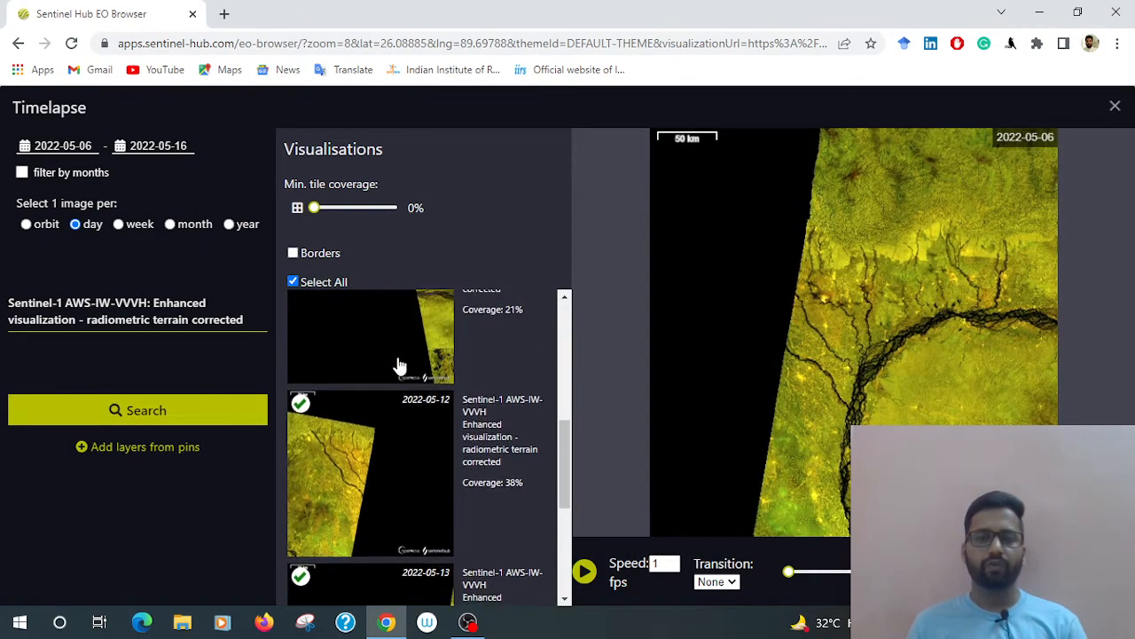
scroll(down, 3)
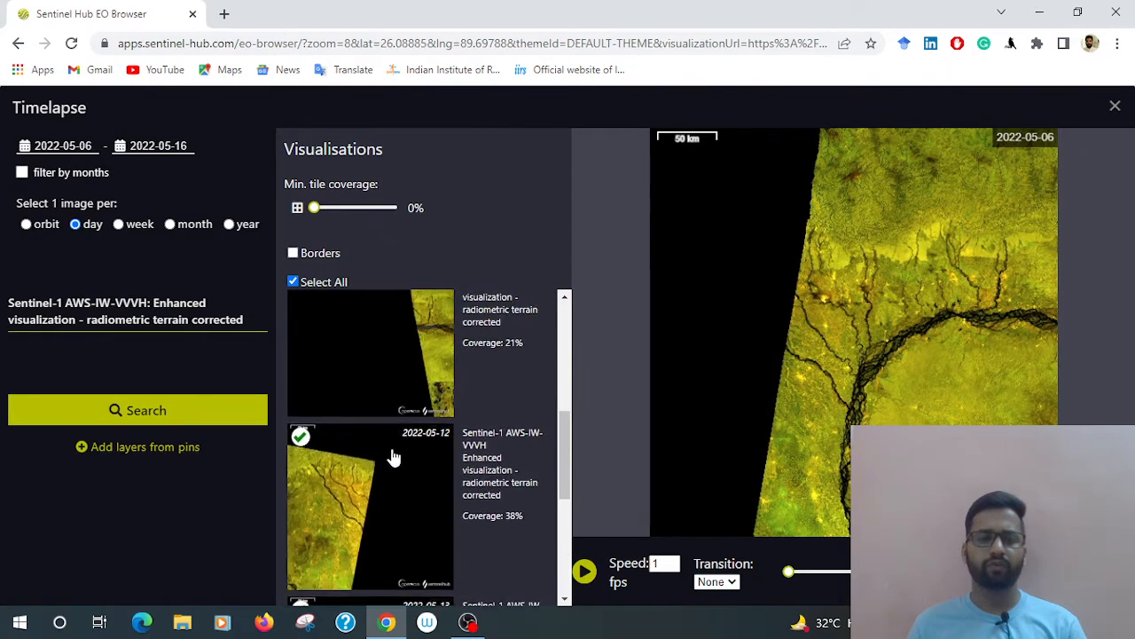
scroll(up, 3)
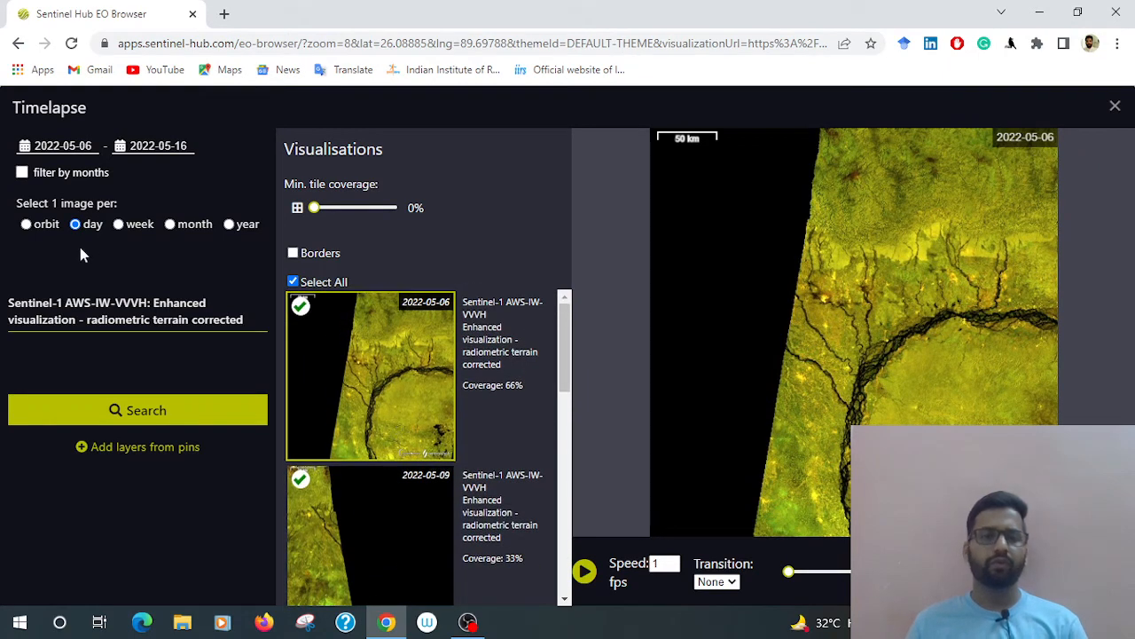
scroll(down, 3)
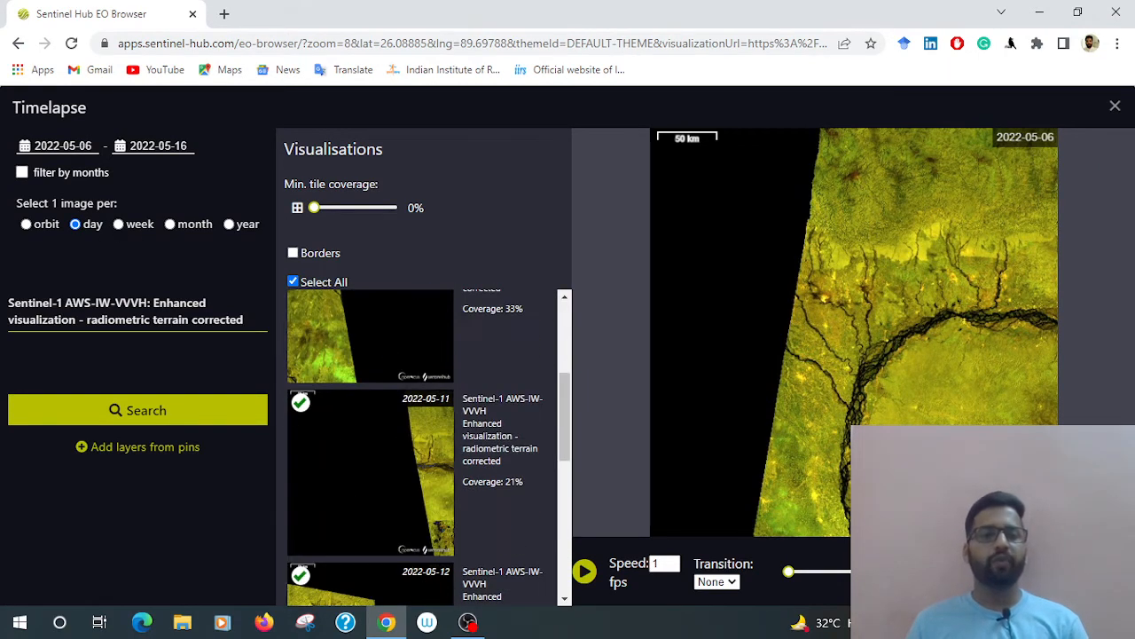
scroll(down, 3)
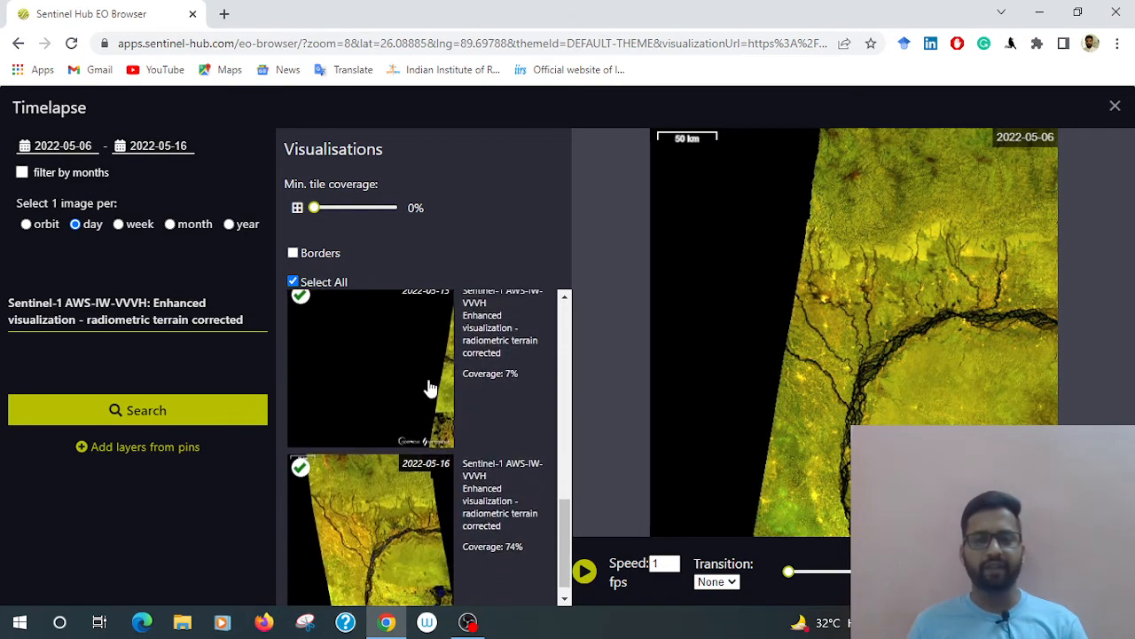
scroll(up, 3)
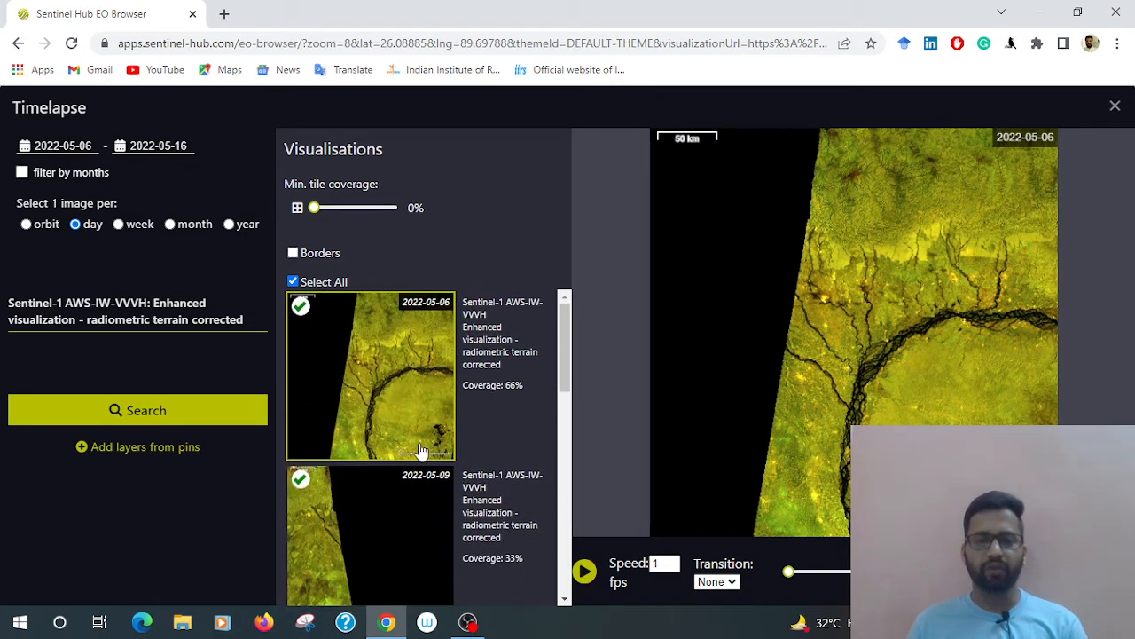
mouse_move(160, 159)
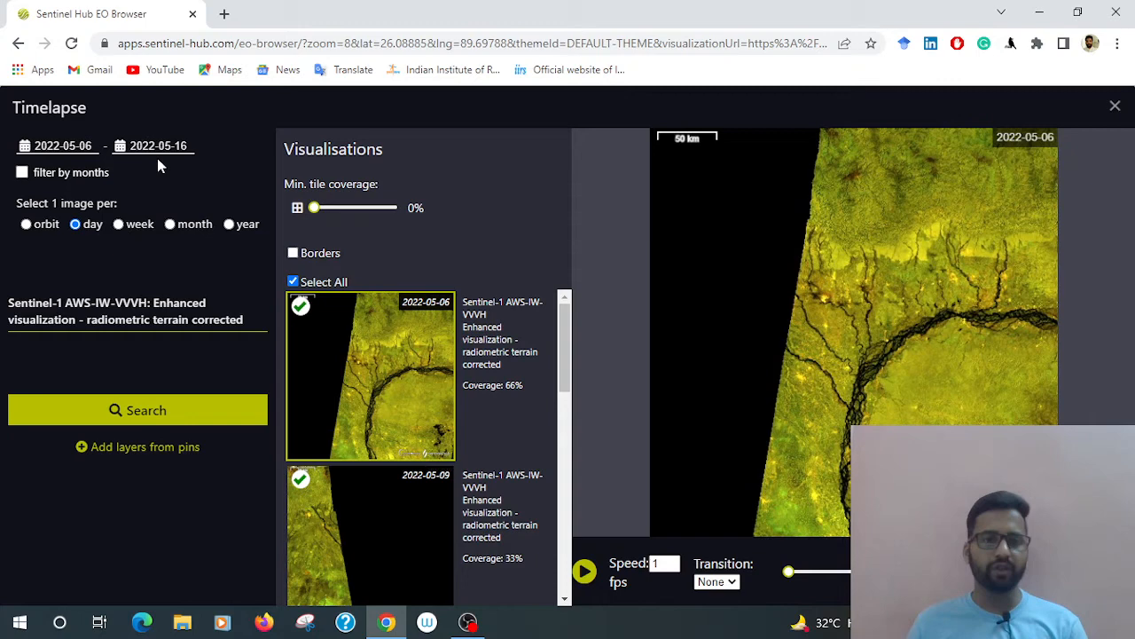
click(158, 146)
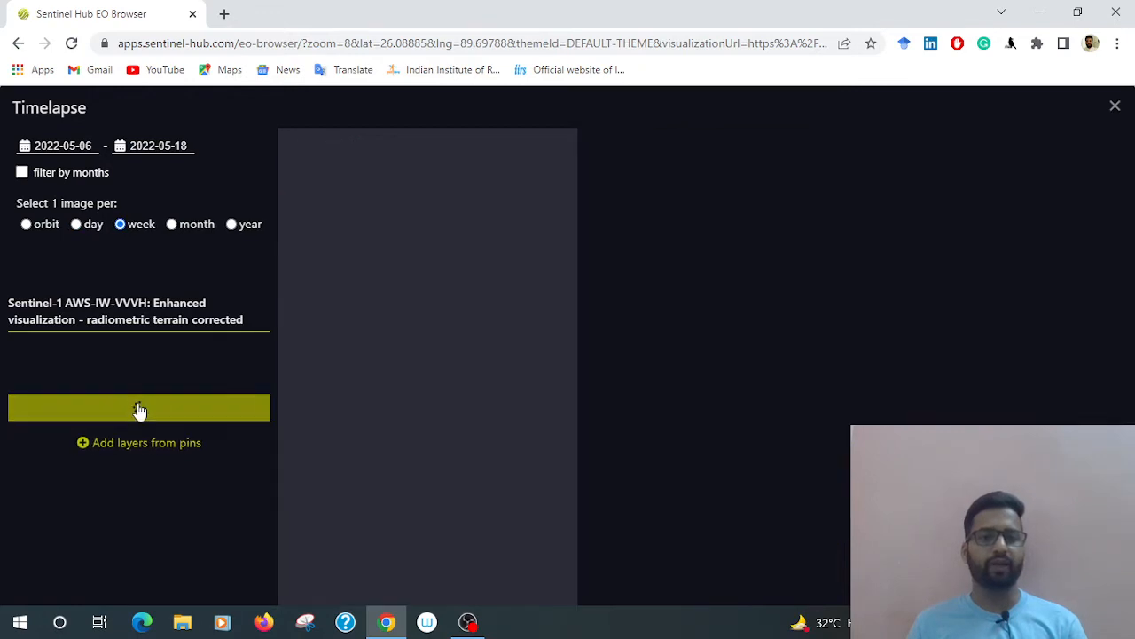
- Fetch the weekly timelapse frames dated 2022-05-06 and 2022-05-12
click(138, 408)
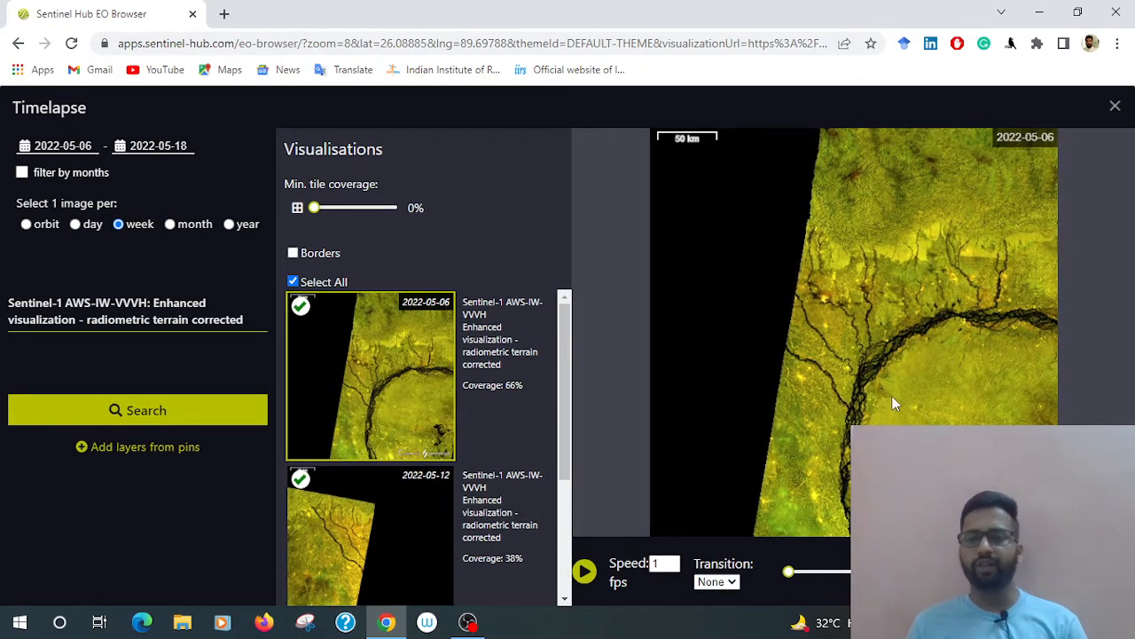
mouse_move(895, 383)
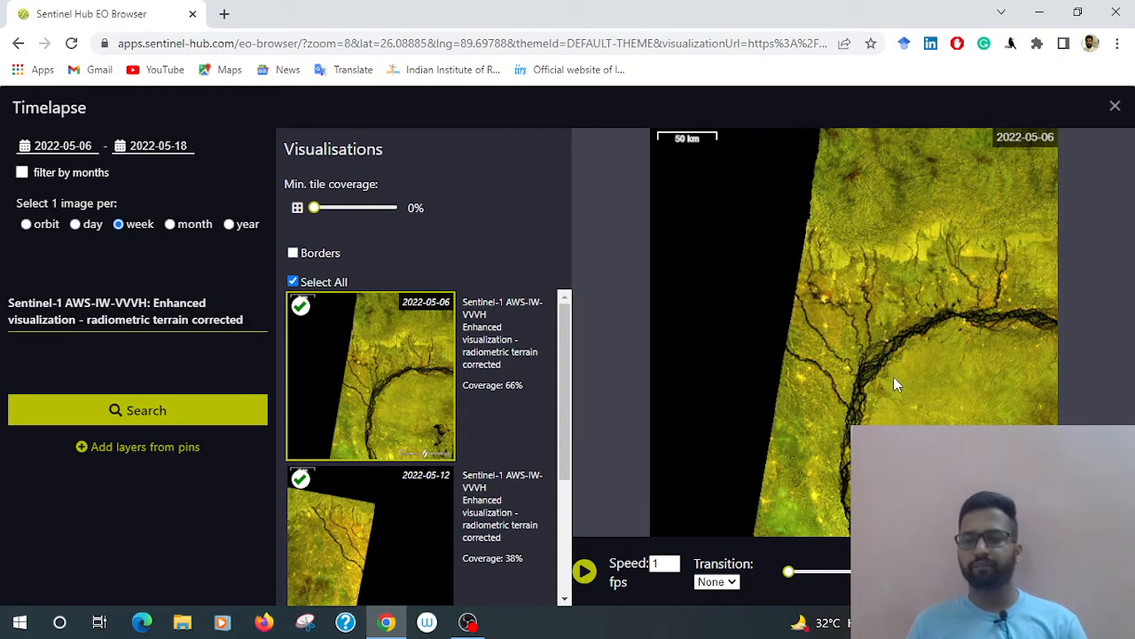
mouse_move(1118, 108)
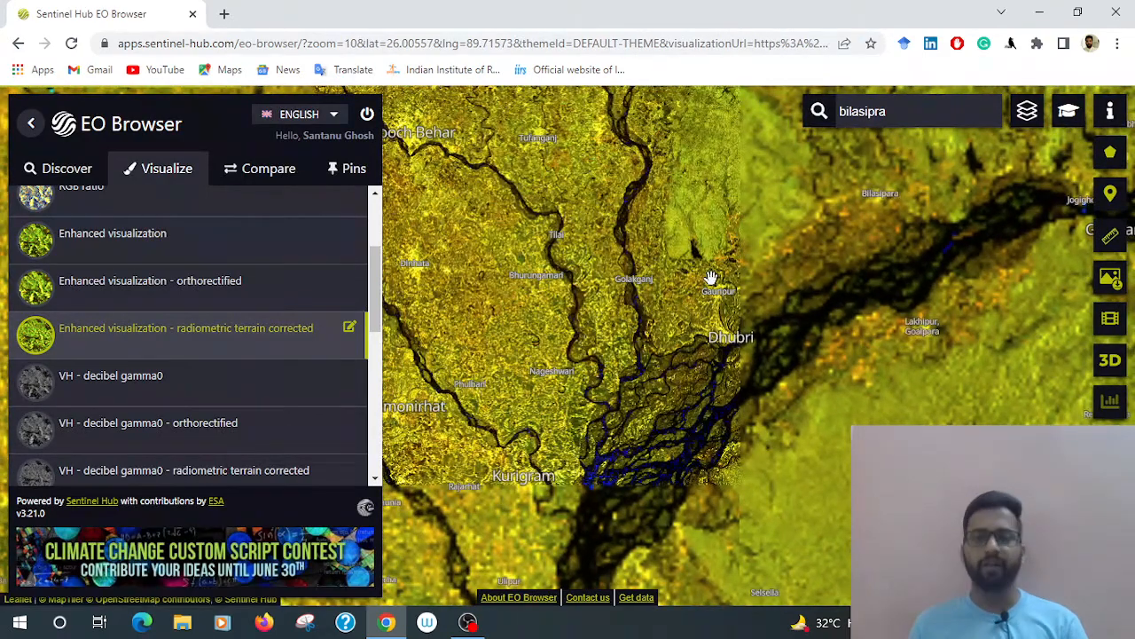
- Zoom in around Bilasipara and reopen the weekly timelapse for the closer area
scroll(up, 3)
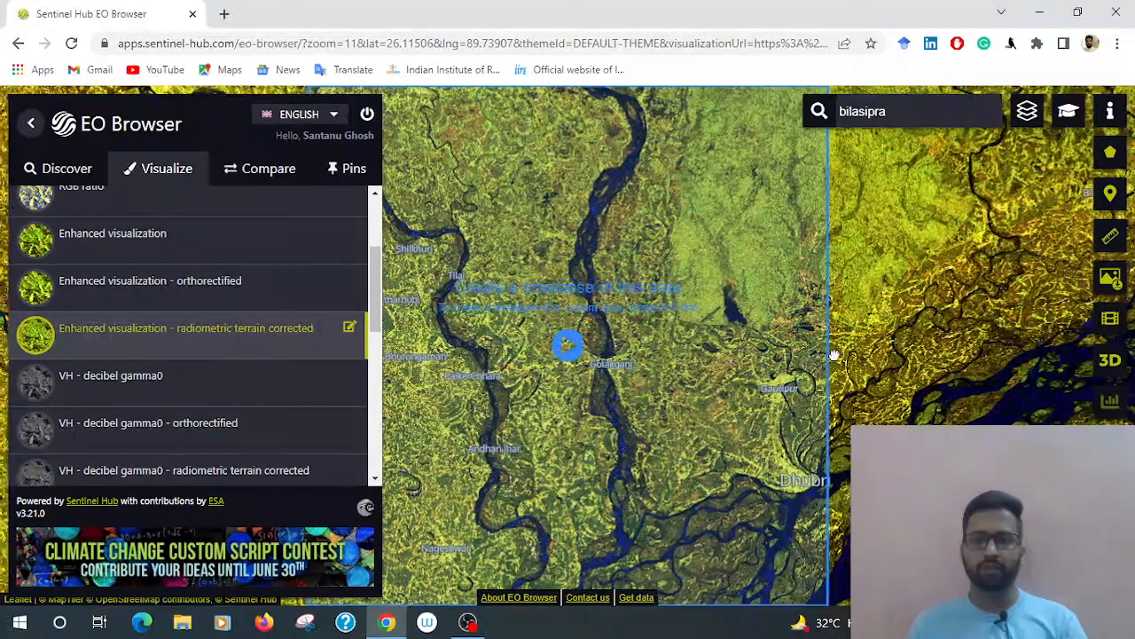
click(1111, 319)
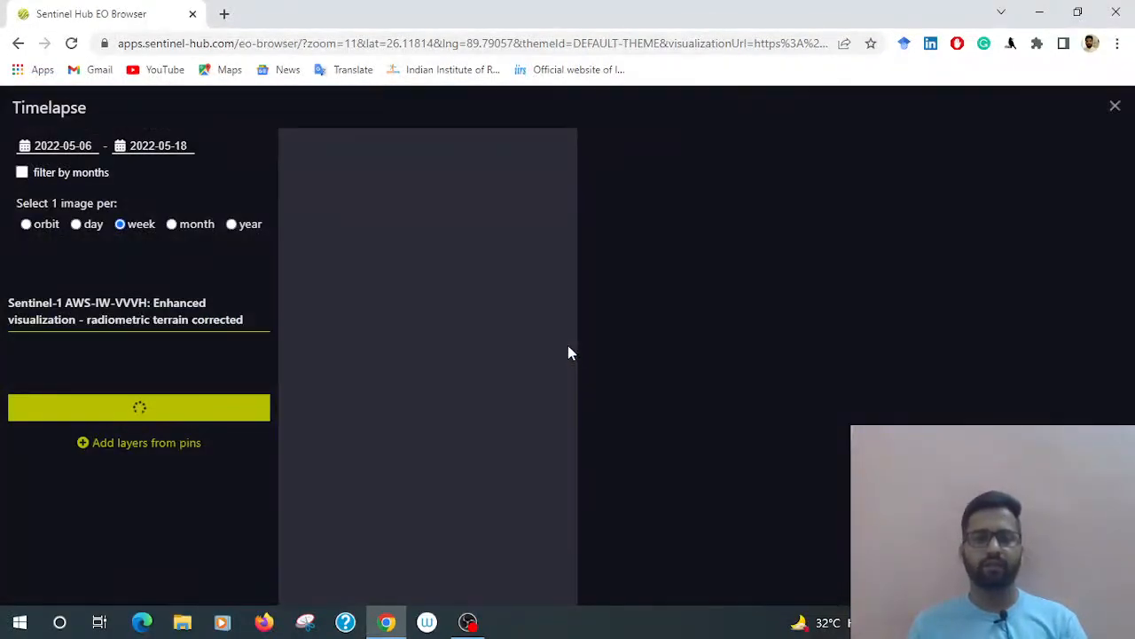
- Select one image per day and review the daily Sentinel-1 frames from 2022-05-06 to 2022-05-18
click(139, 406)
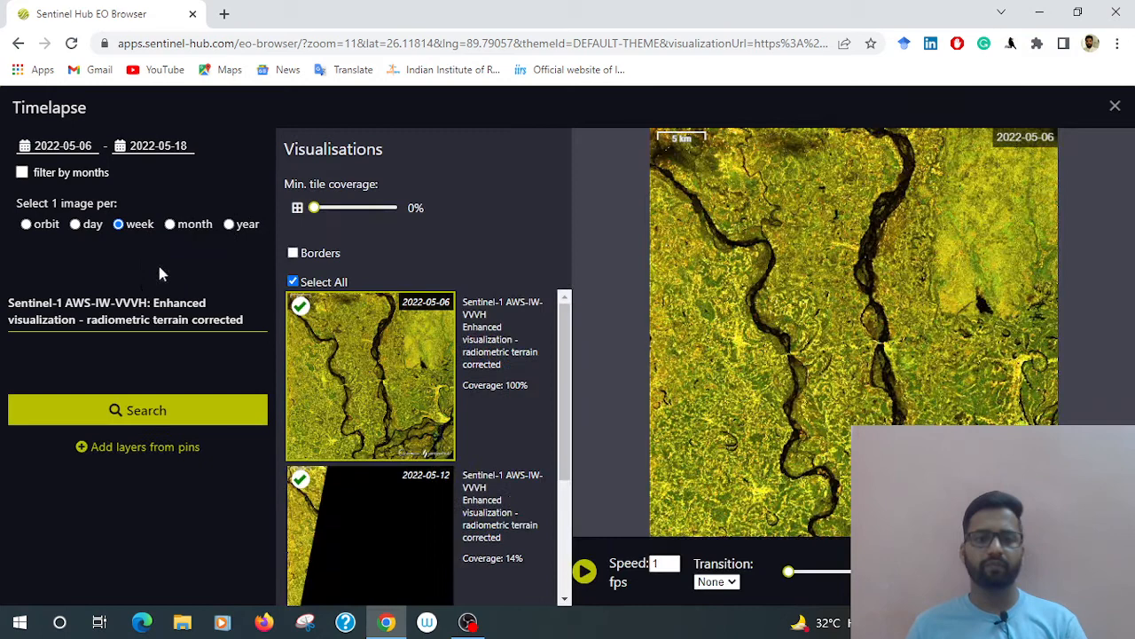
scroll(down, 3)
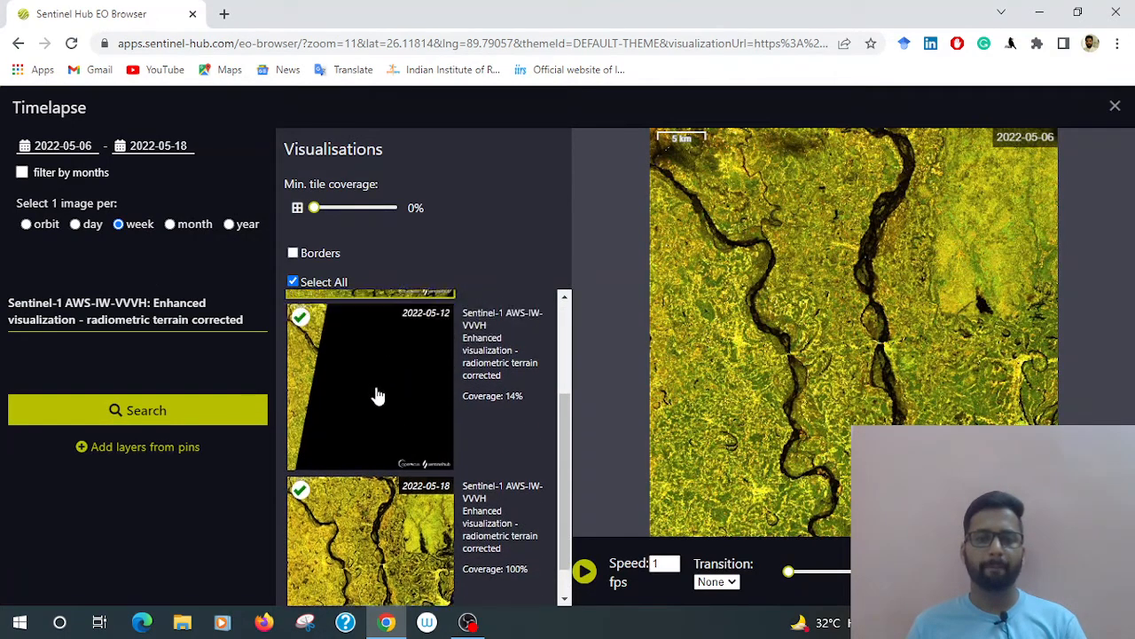
scroll(down, 3)
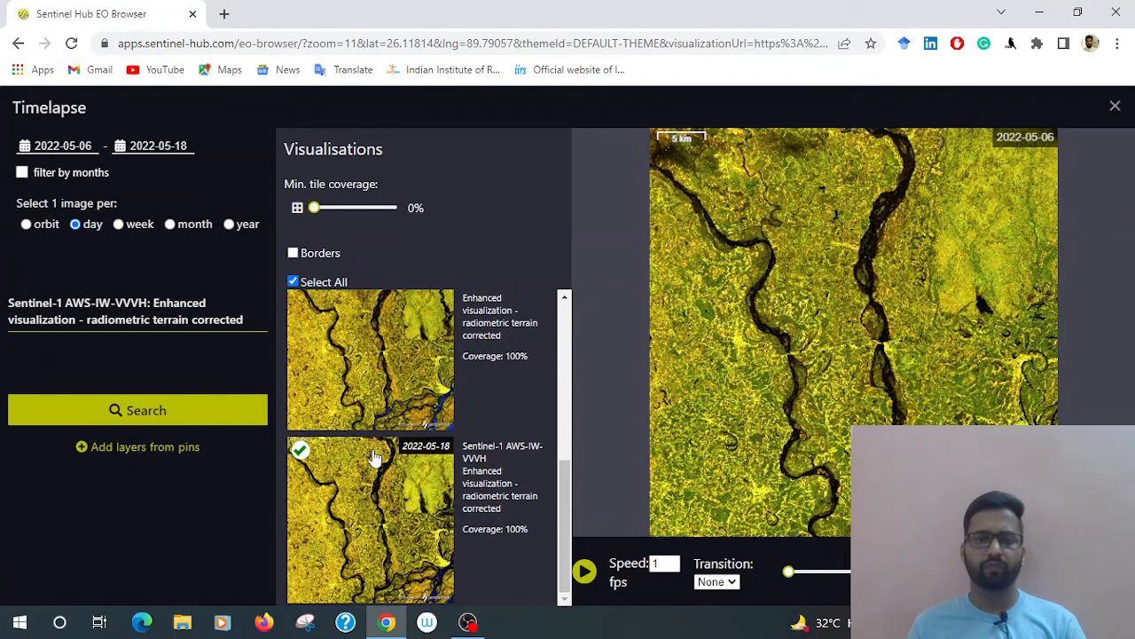
scroll(up, 3)
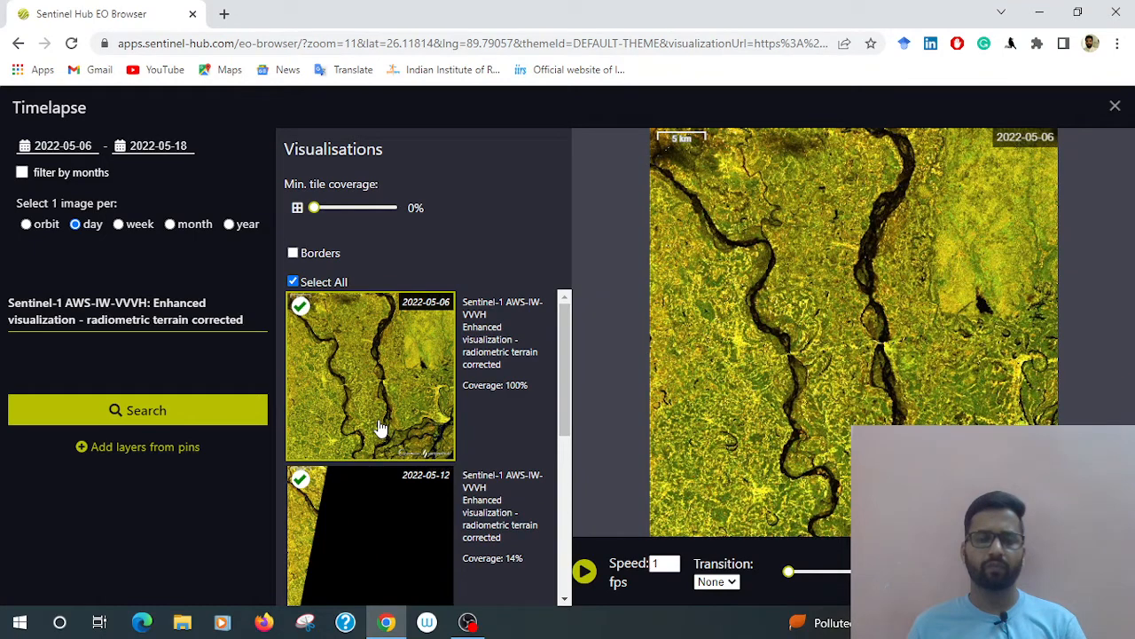
scroll(down, 3)
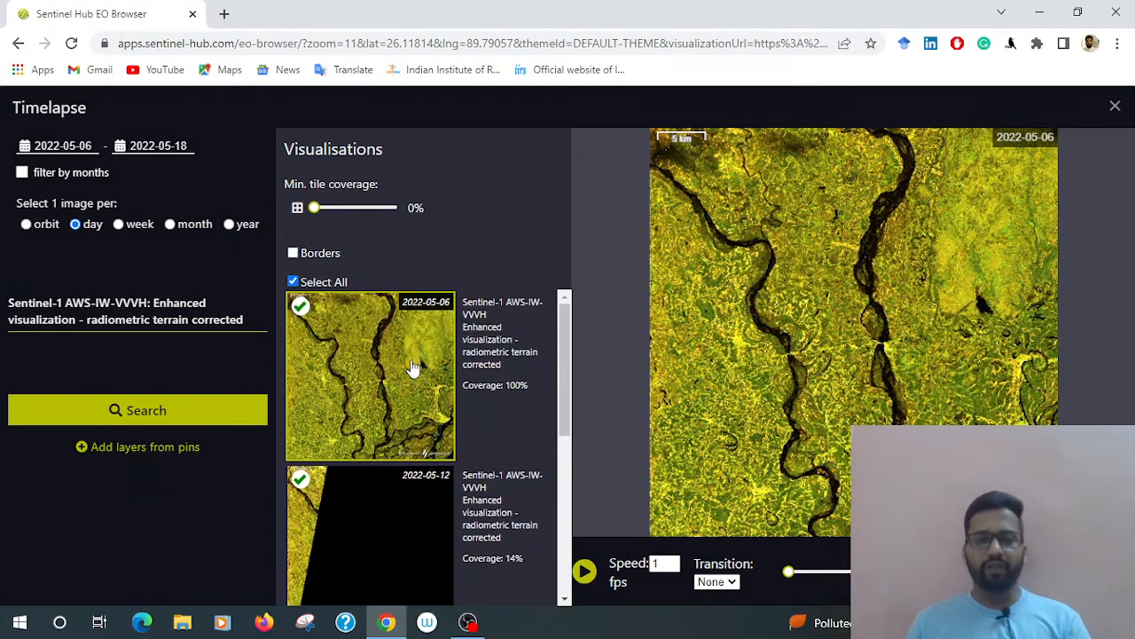
mouse_move(435, 318)
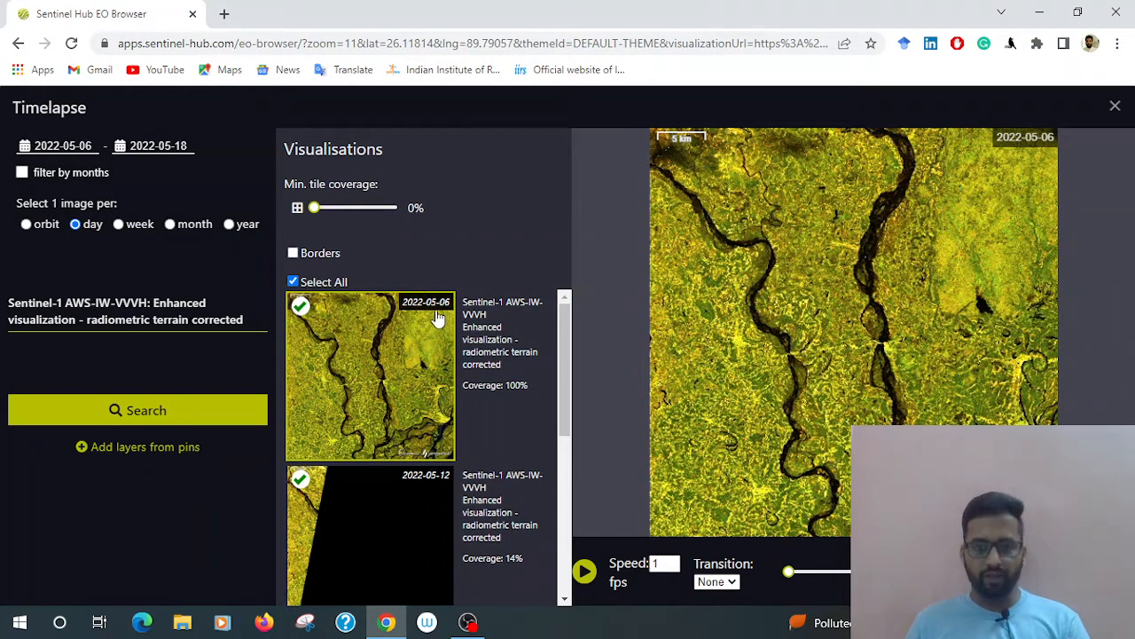
scroll(down, 3)
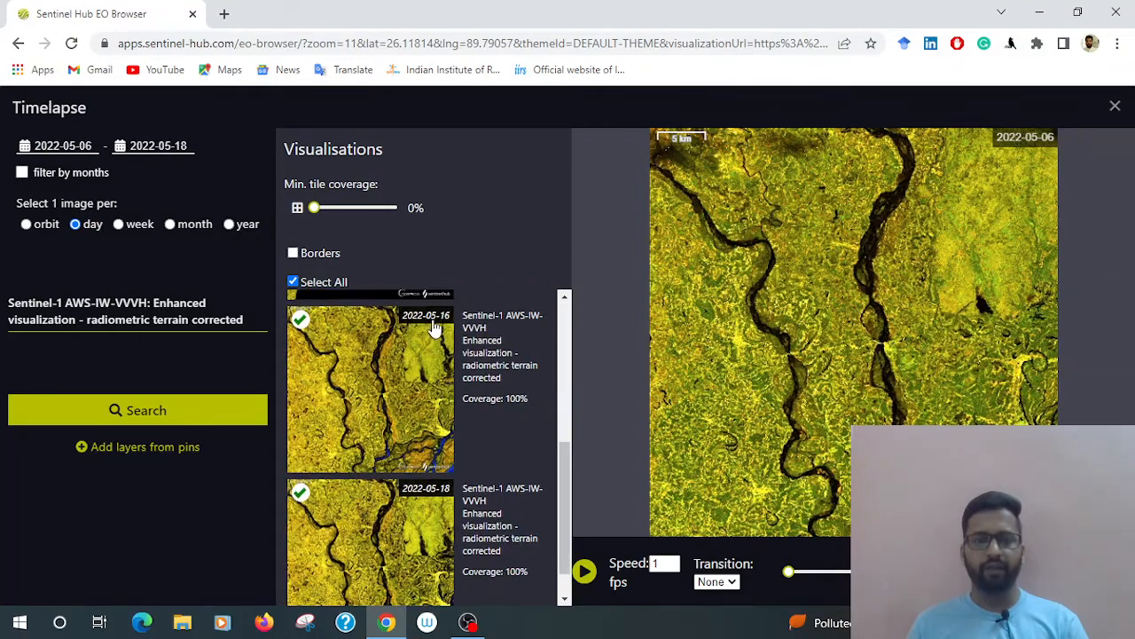
scroll(up, 3)
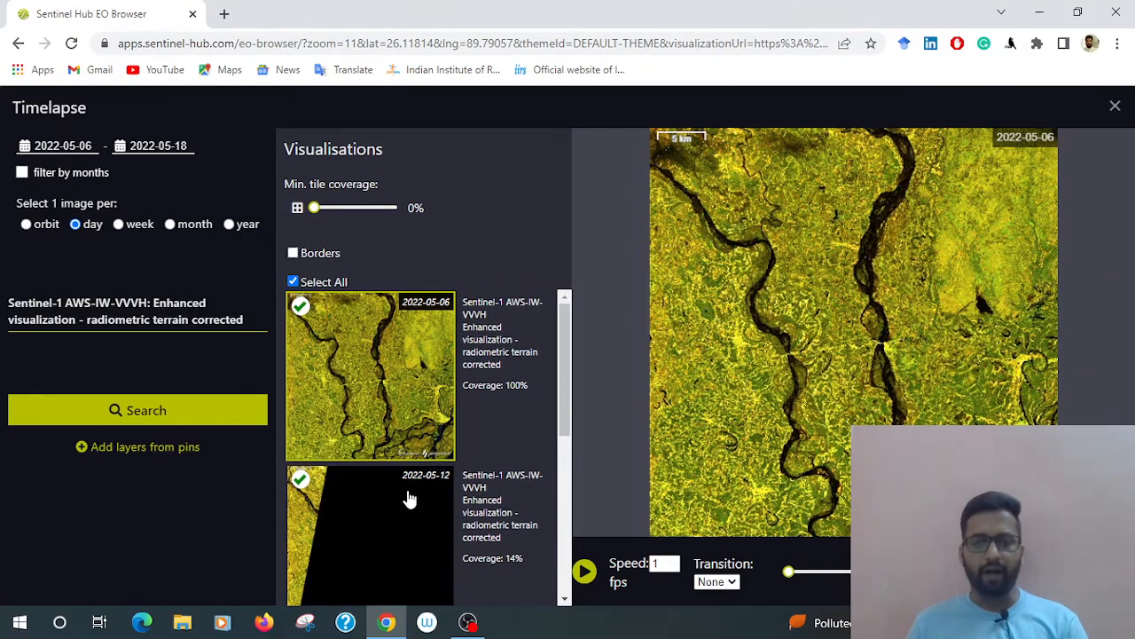
scroll(down, 3)
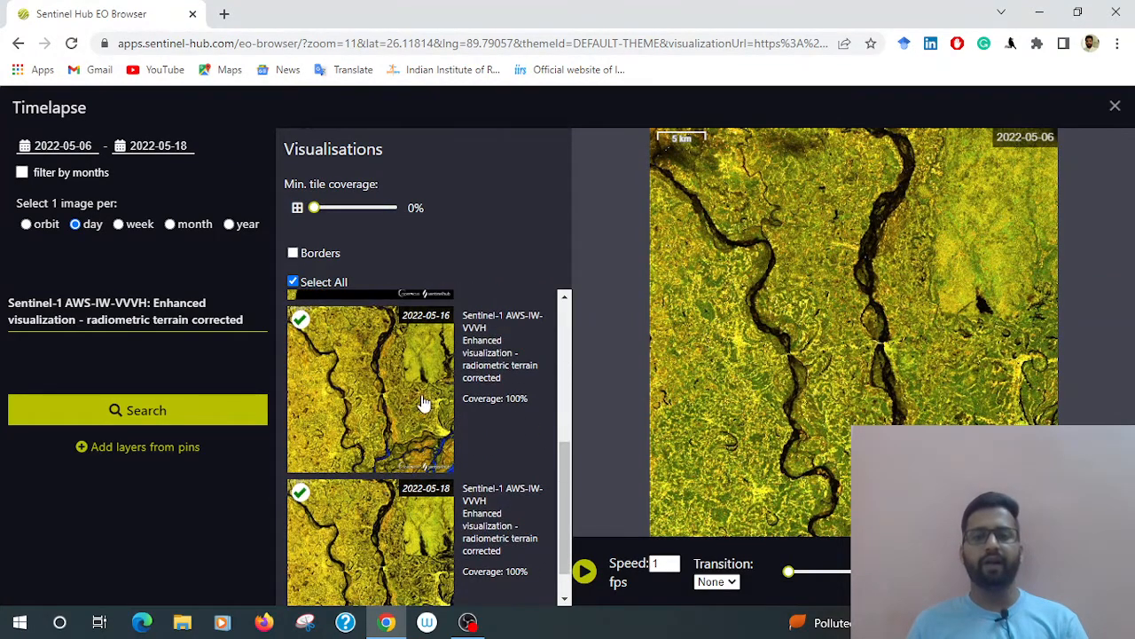
scroll(down, 3)
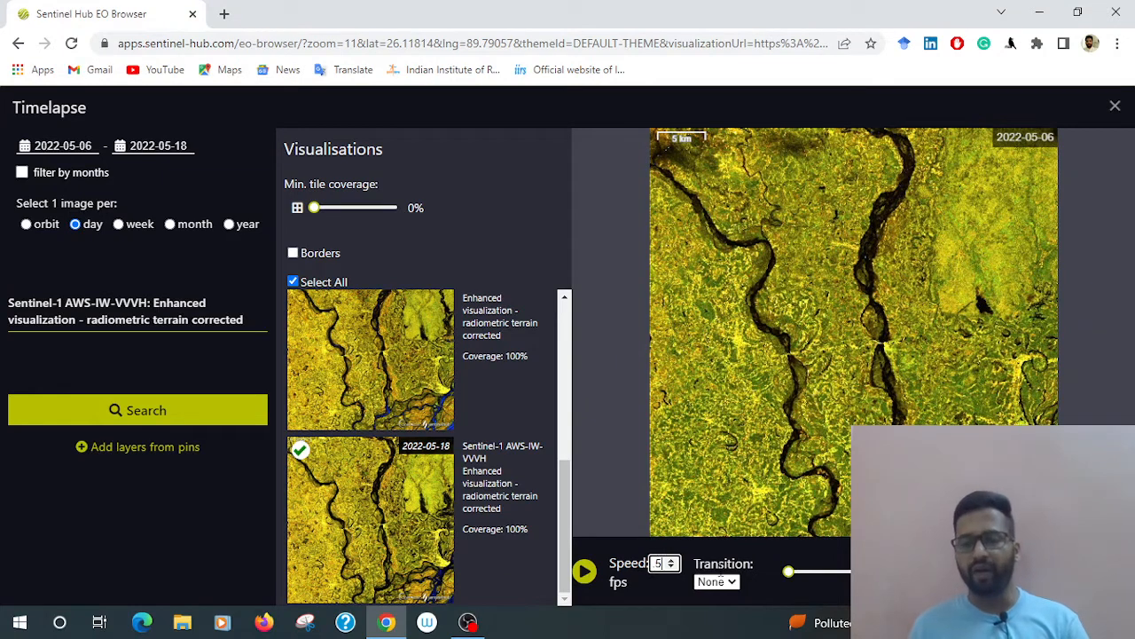
mouse_move(713, 532)
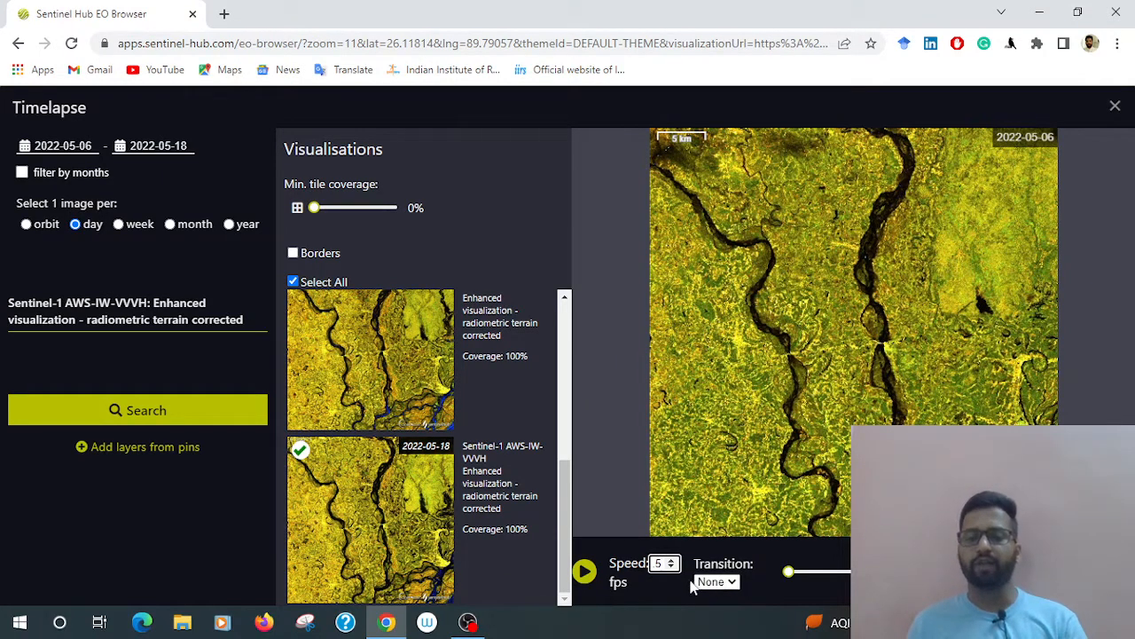
- Leave the frame transition at none and download the 5 fps timelapse as a GIF
click(715, 581)
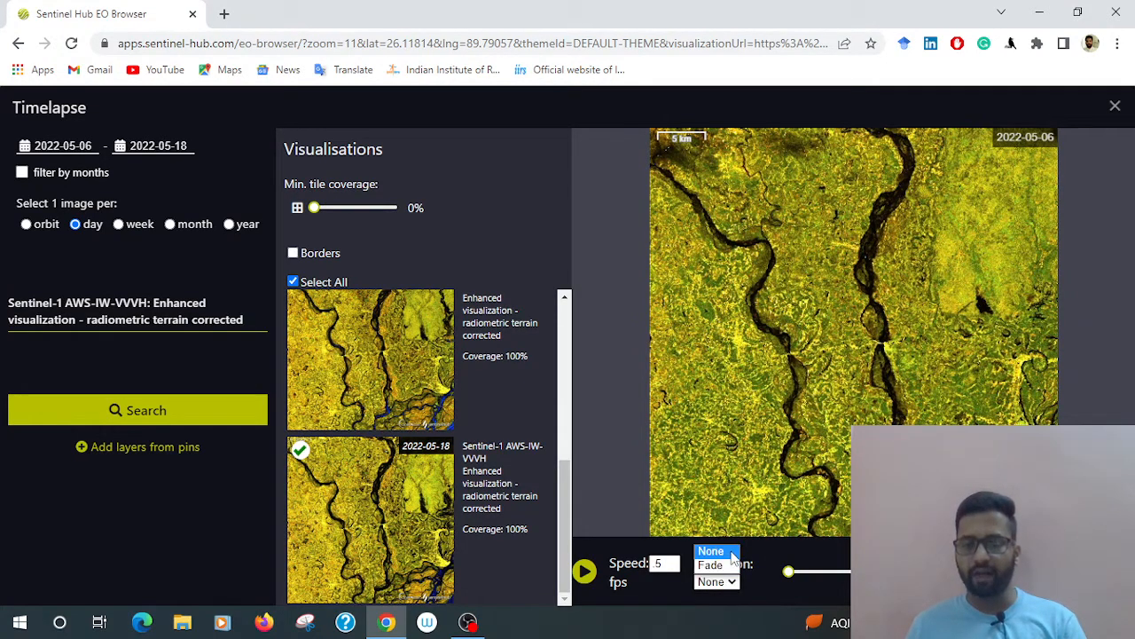
click(716, 550)
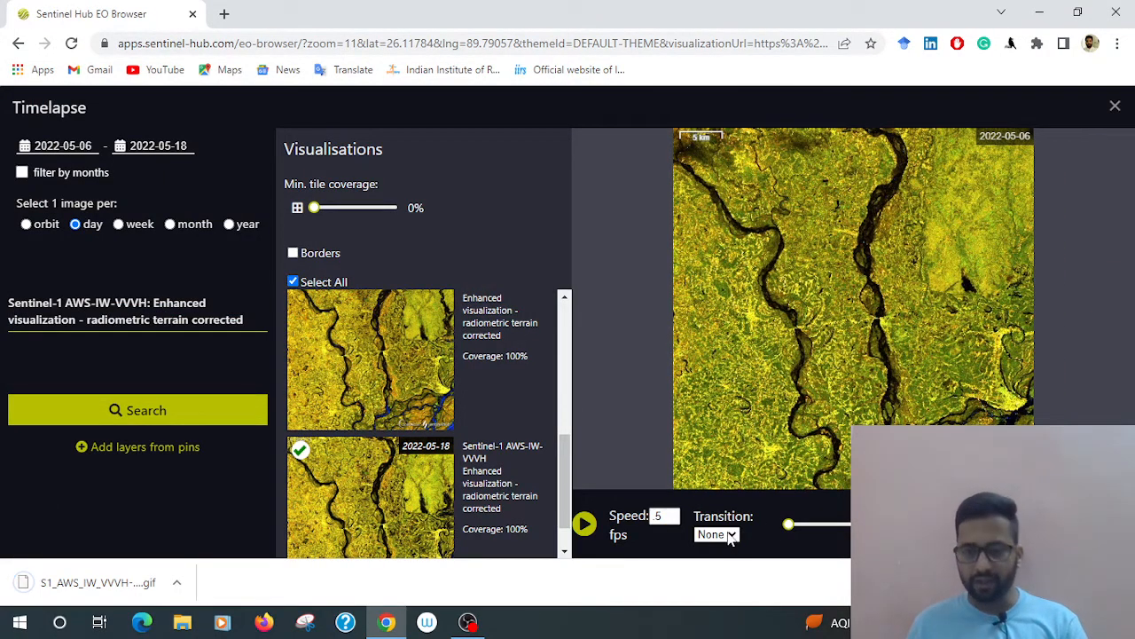
- Set the frame transition to Fade and play the timelapse preview, then stop it
click(717, 532)
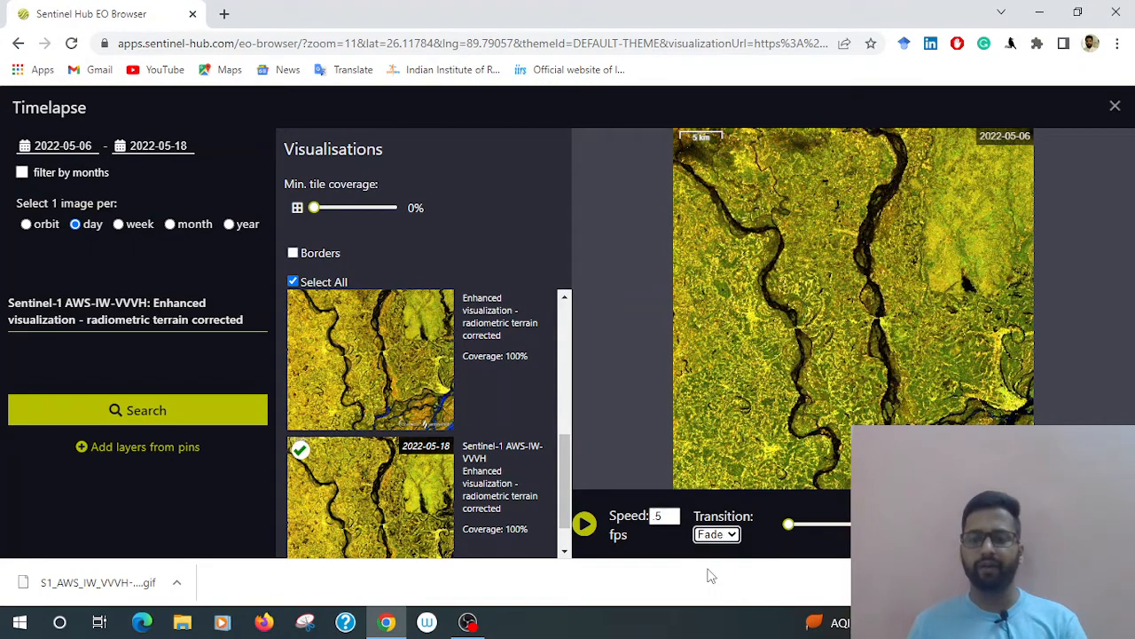
mouse_move(843, 364)
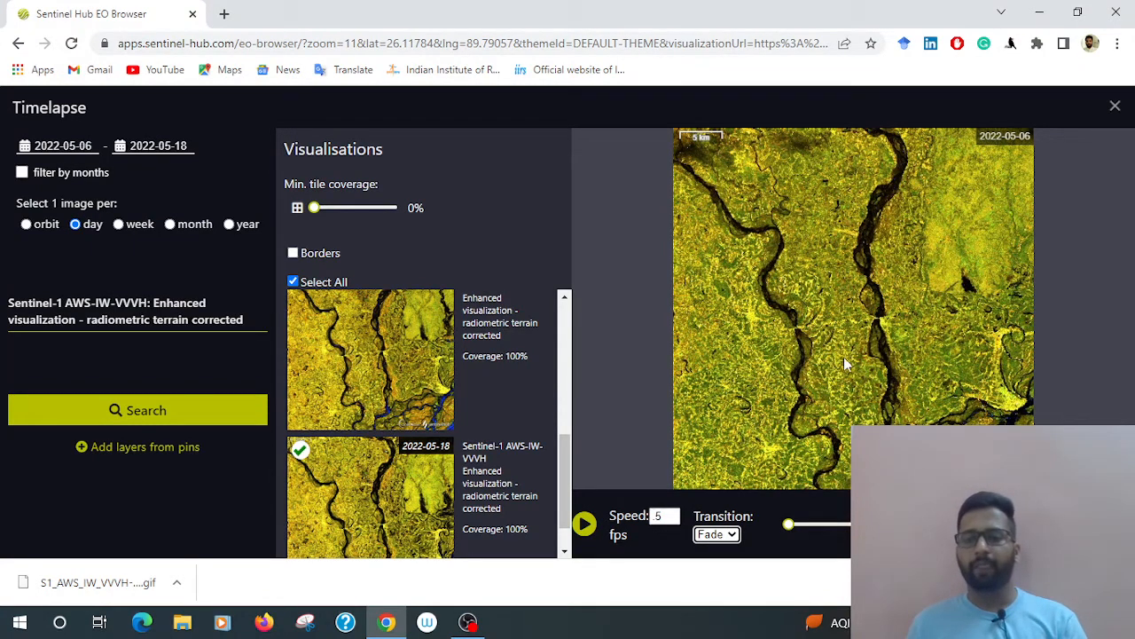
click(584, 521)
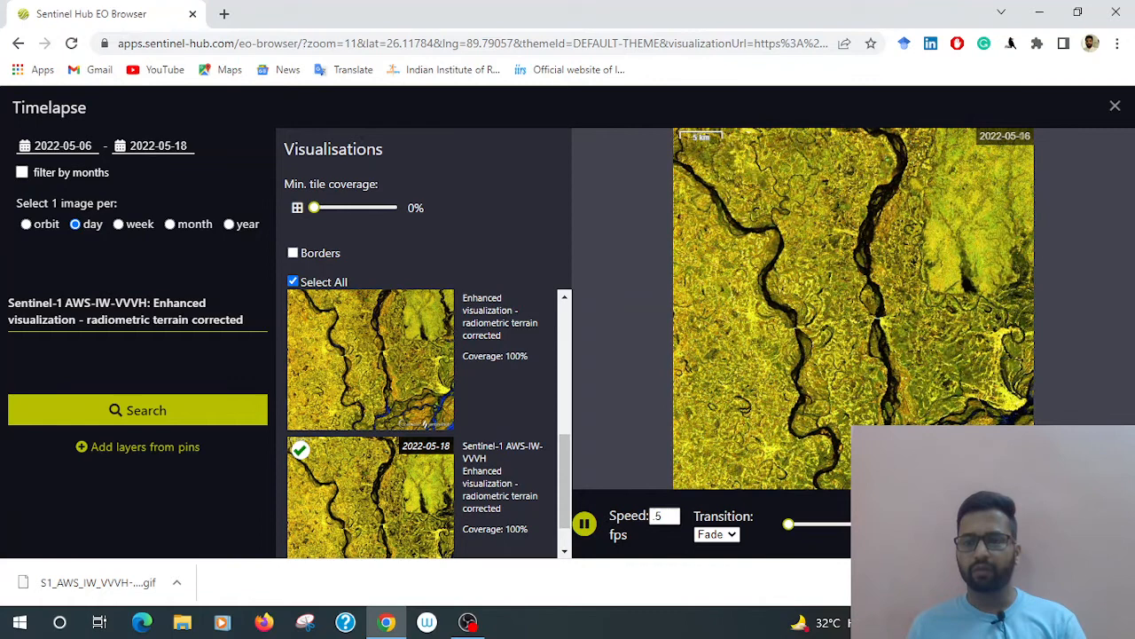
click(583, 524)
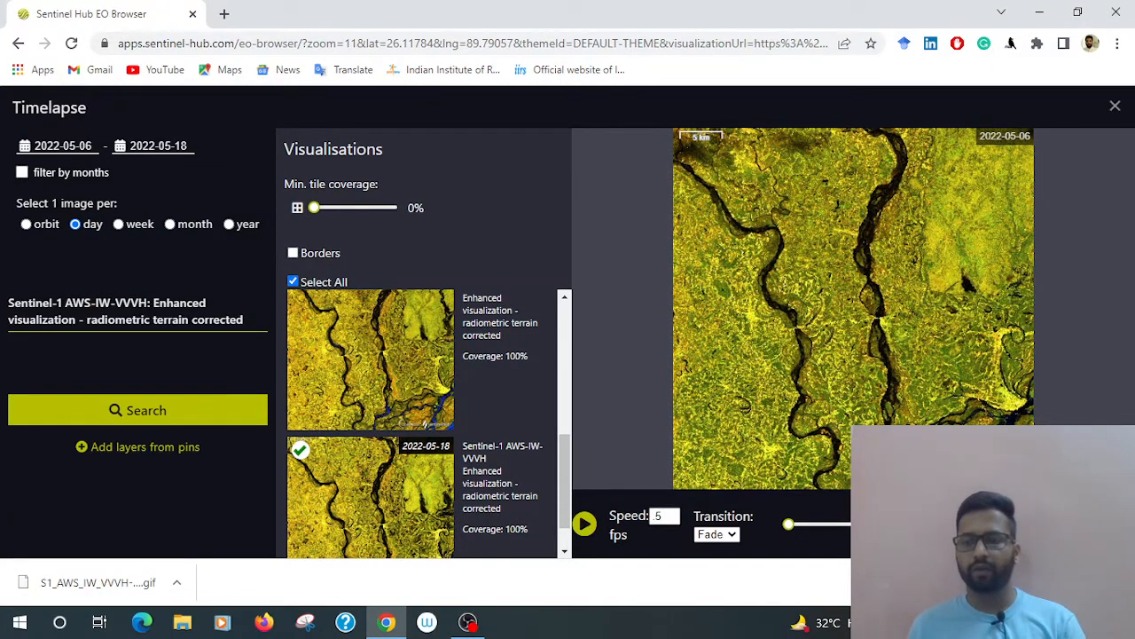